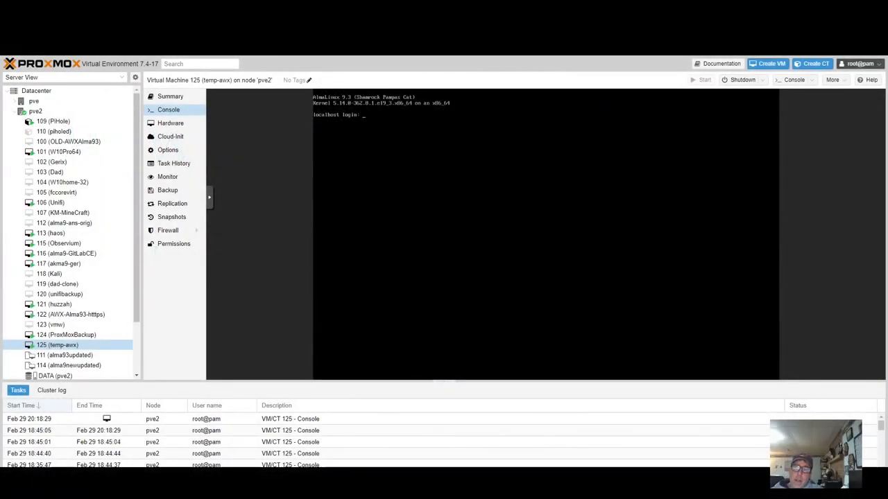
pyautogui.moveTo(280, 348)
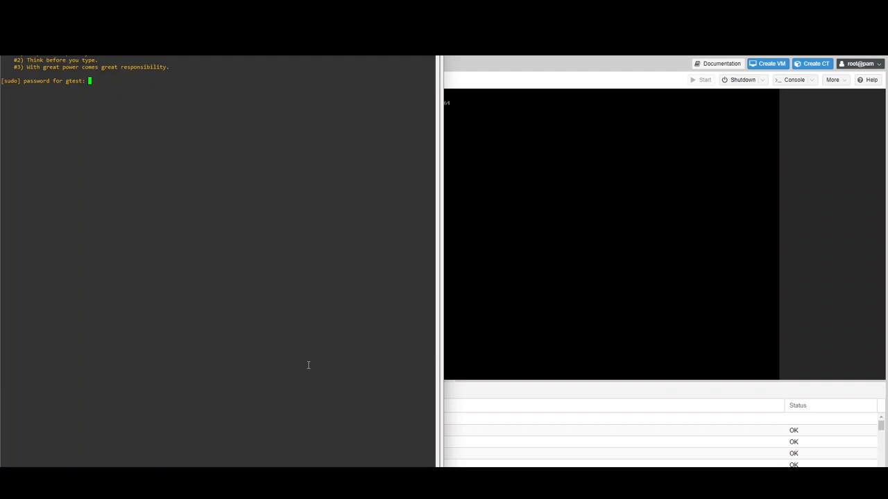
# Submit the sudo password for root and run 'yum -y update' to upgrade all packages.
pyautogui.press('Return')
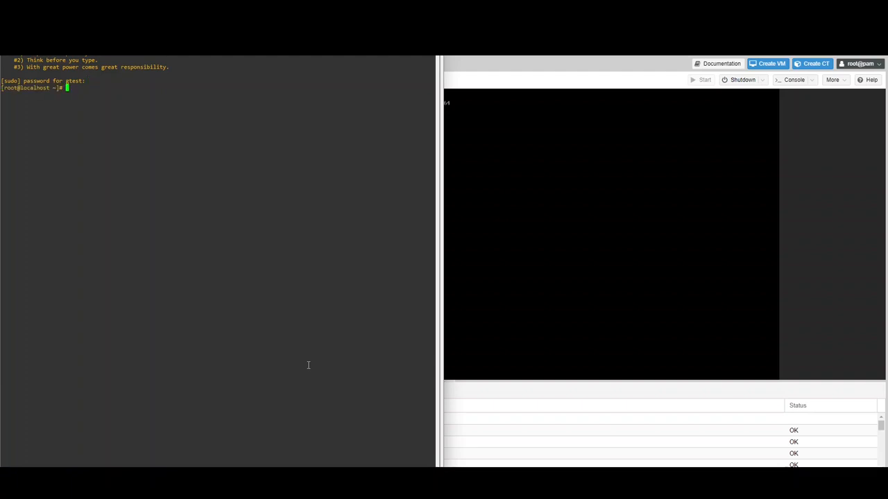
pyautogui.write('yum -y u')
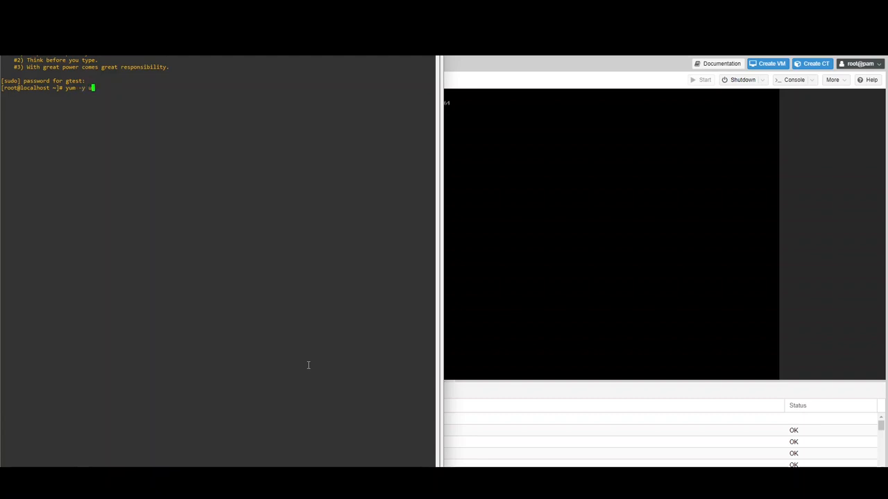
pyautogui.write('pdate')
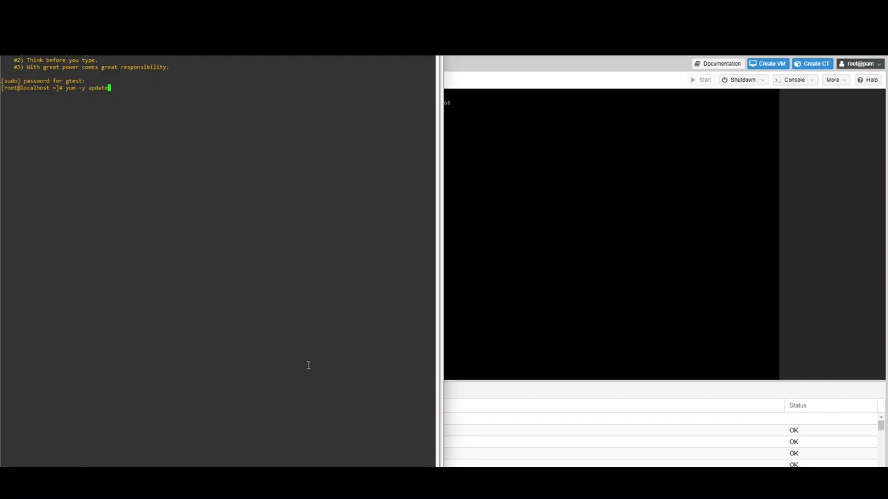
pyautogui.press('Return')
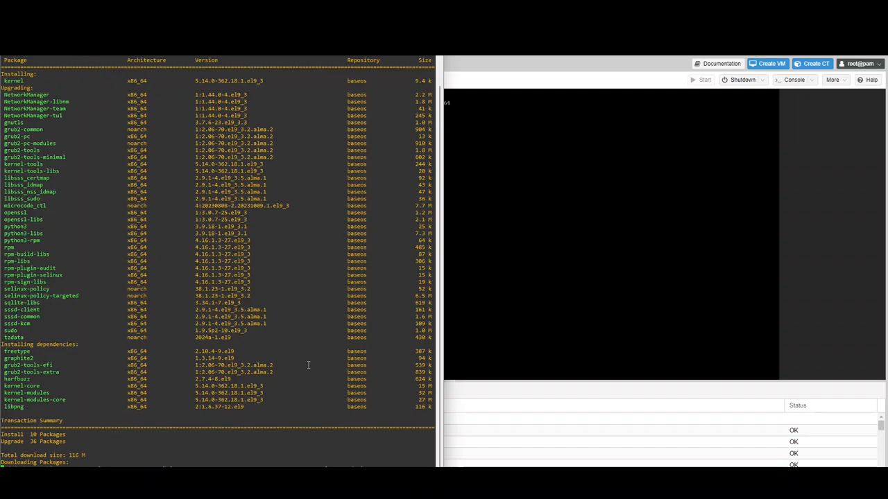
pyautogui.scroll(-3)
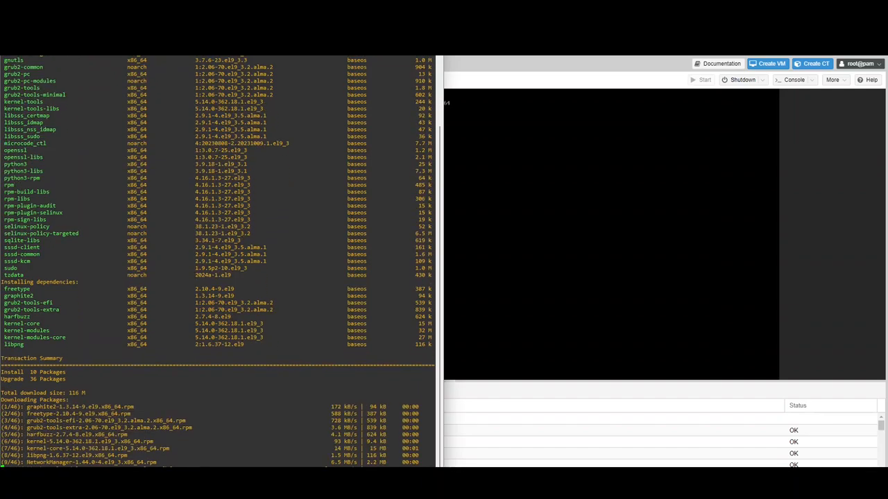
pyautogui.scroll(-3)
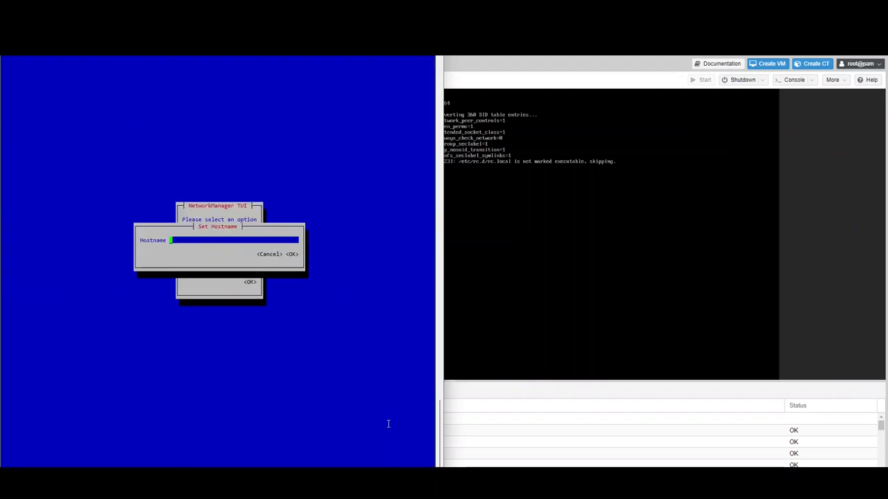
# Enter temp-awx as the system hostname in nmtui and confirm the change.
pyautogui.write('te')
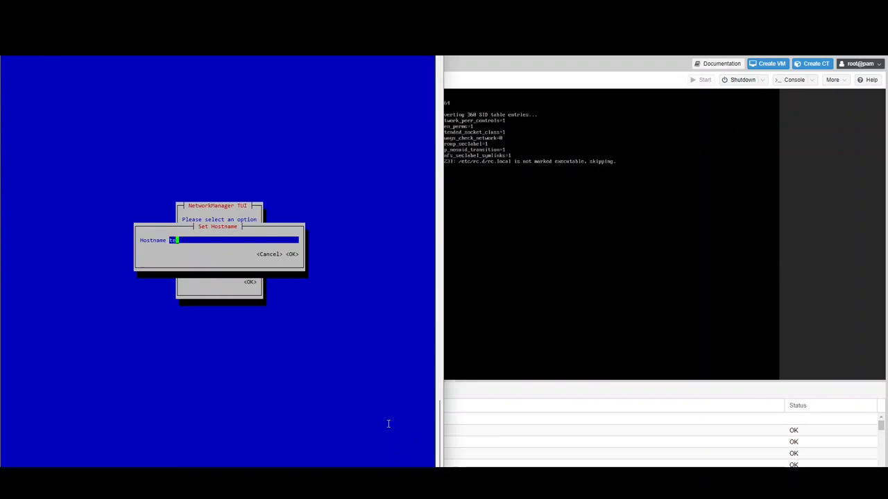
pyautogui.write('temp-awx')
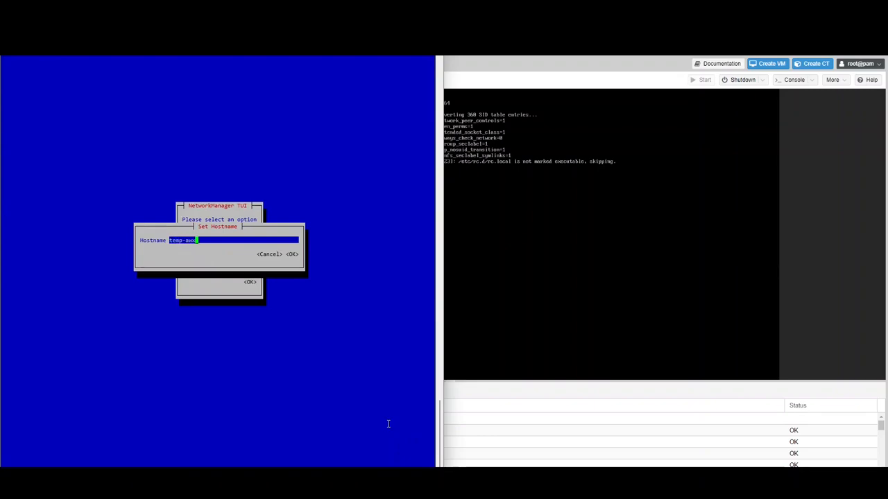
pyautogui.click(291, 254)
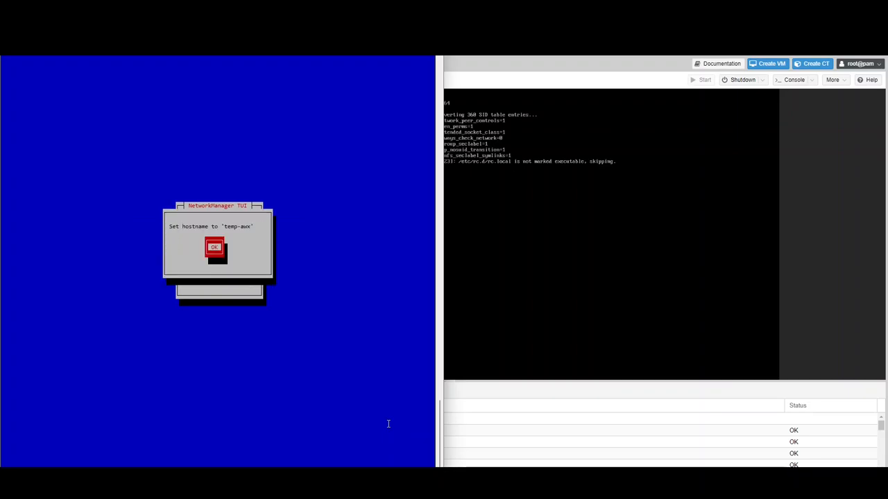
pyautogui.click(214, 247)
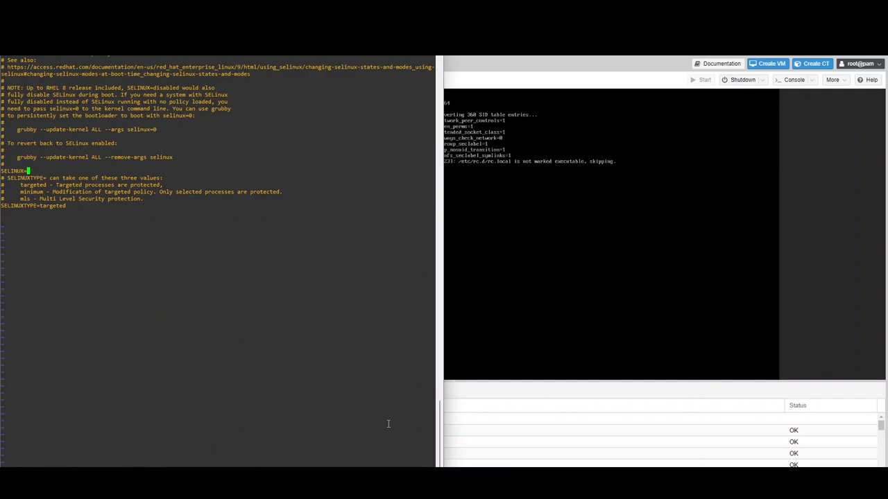
pyautogui.moveTo(388, 423)
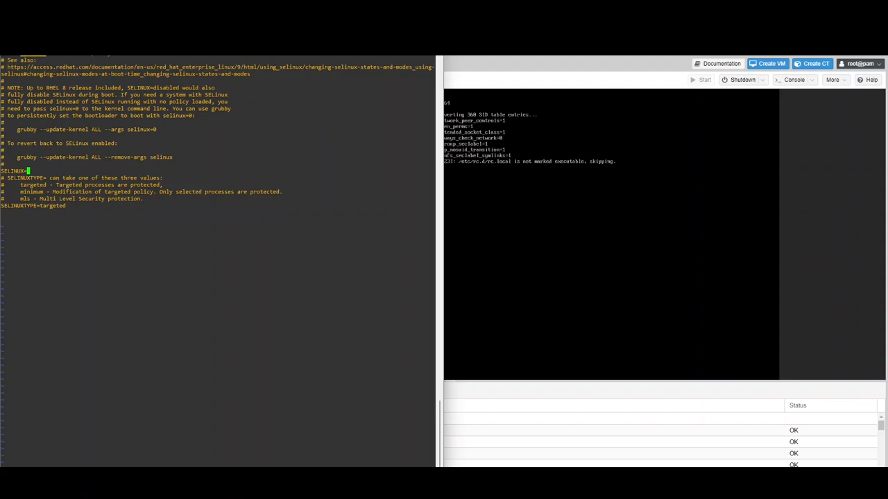
# Set the SELinux config value to disabled.
pyautogui.write('disabled')
pyautogui.write('reboot')
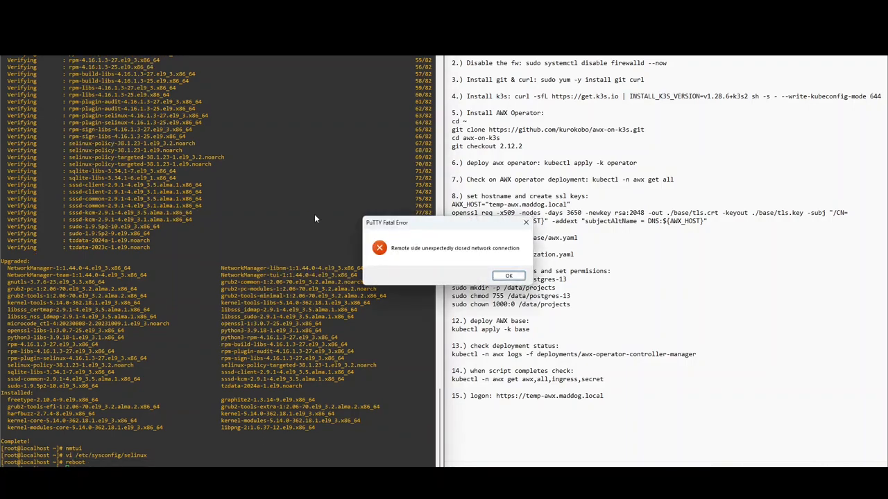
# Dismiss PuTTY's connection error and inspect VM 125's SCSI, AlmaLinux CD/DVD and 32G disk.
pyautogui.click(509, 275)
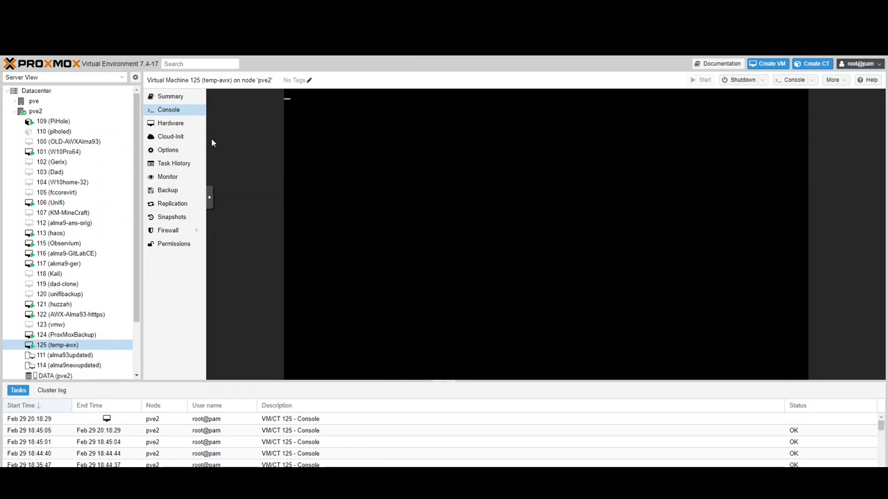
pyautogui.click(170, 122)
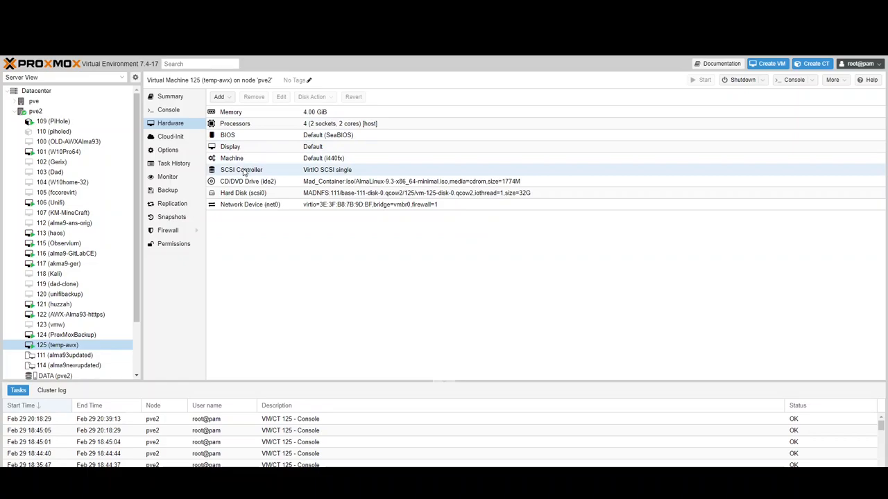
pyautogui.click(247, 181)
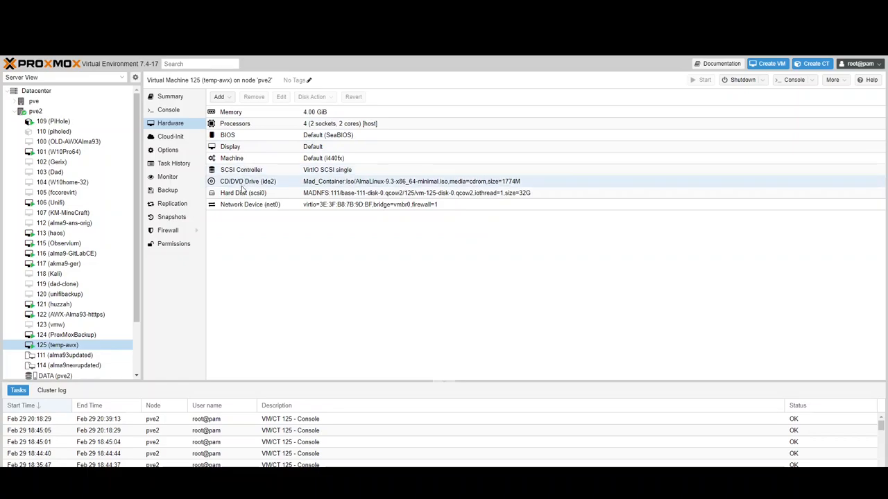
pyautogui.click(242, 193)
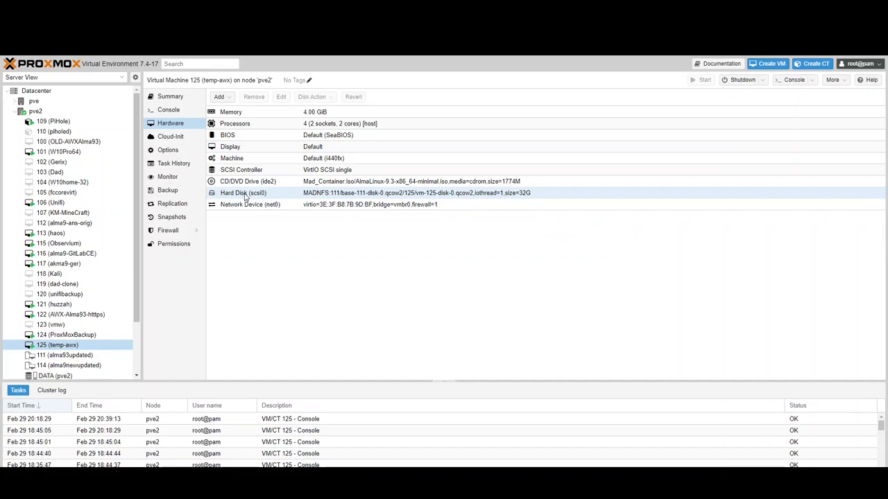
pyautogui.click(168, 109)
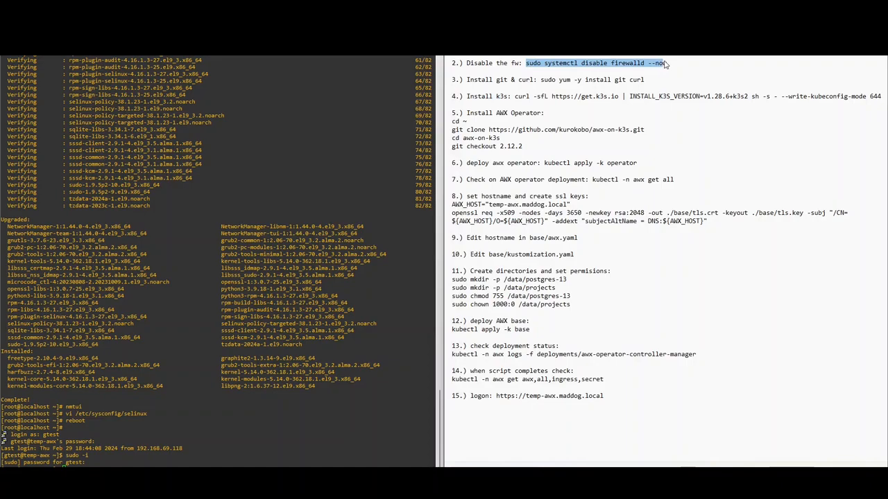
pyautogui.moveTo(233, 437)
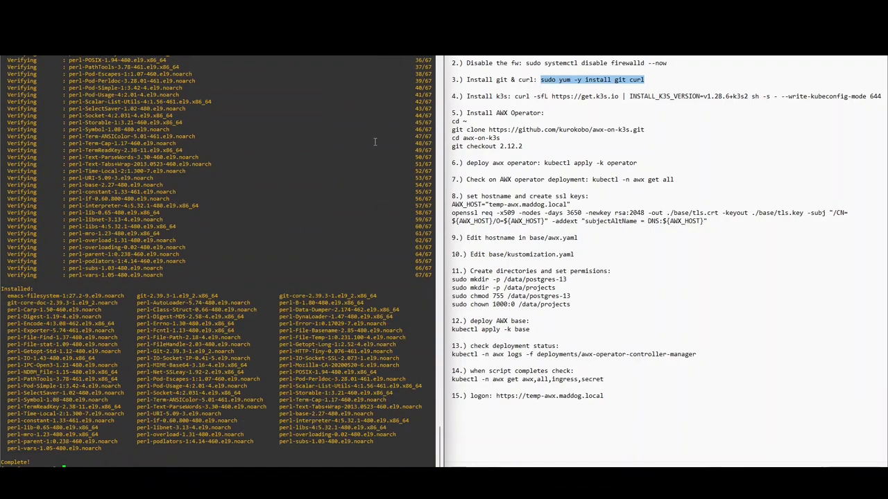
pyautogui.moveTo(521, 97)
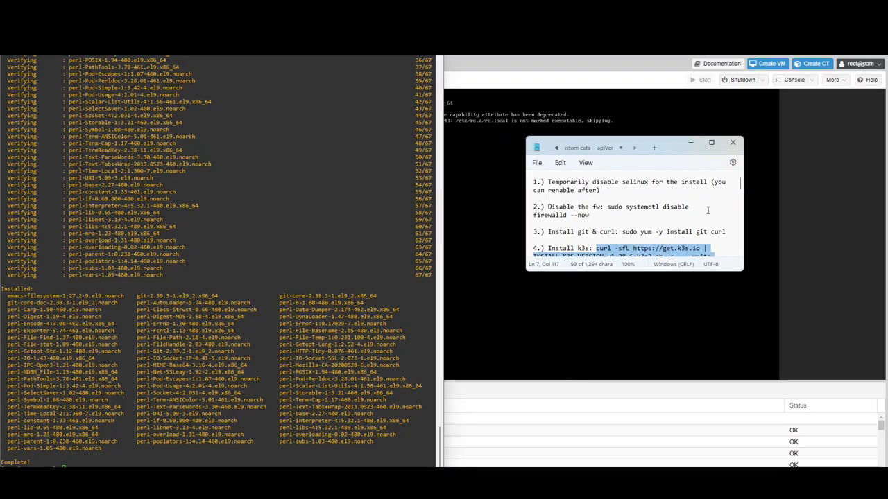
# Paste the k3s v1.28.6 install command from the setup notes into PuTTY.
pyautogui.click(710, 143)
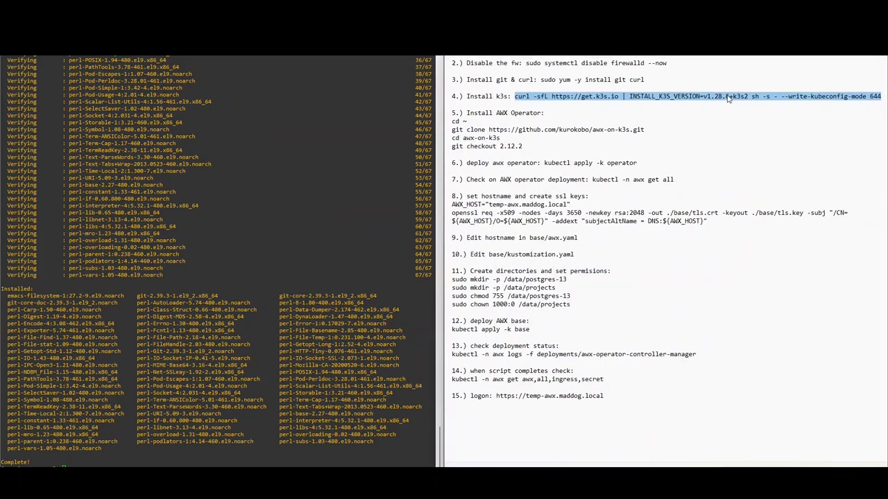
pyautogui.rightClick(728, 101)
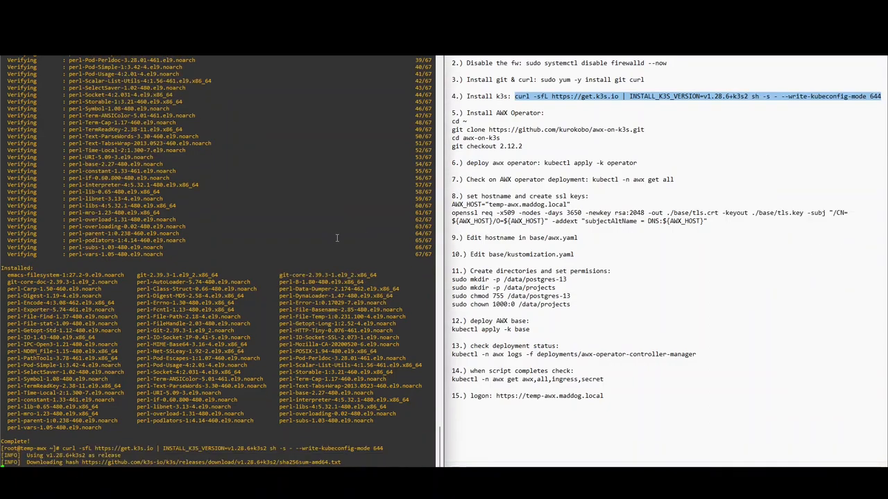
pyautogui.scroll(-3)
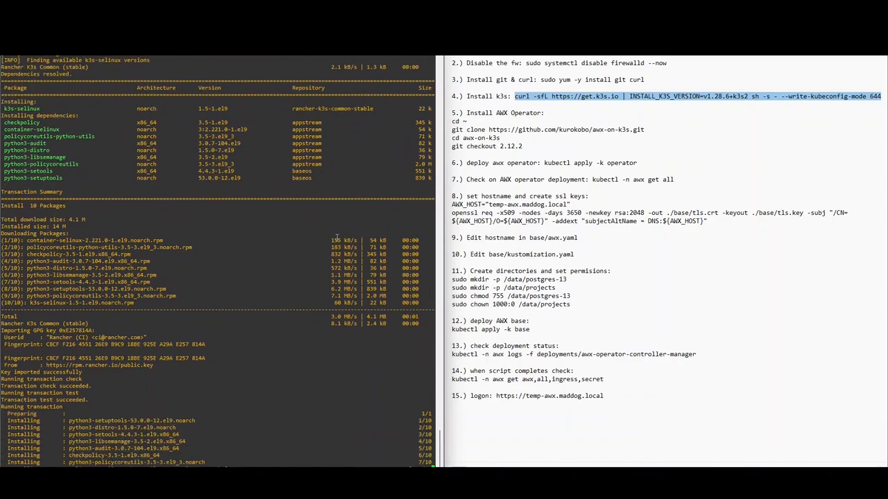
pyautogui.scroll(-3)
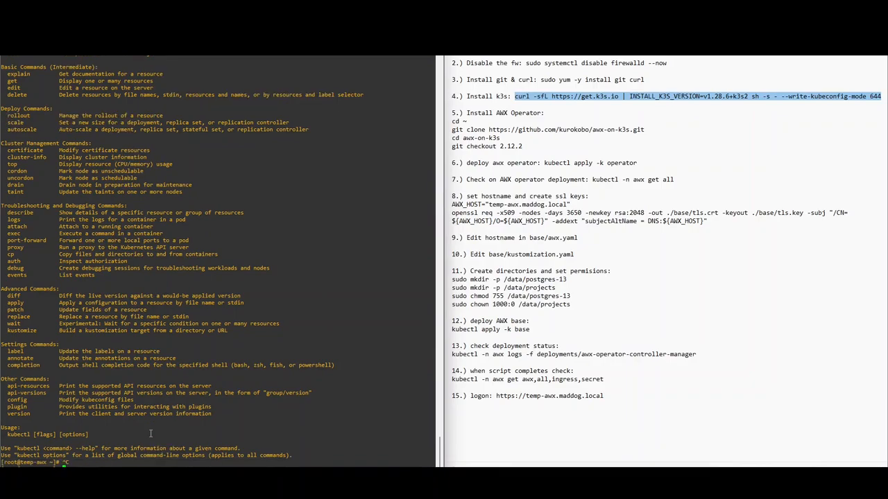
pyautogui.moveTo(174, 403)
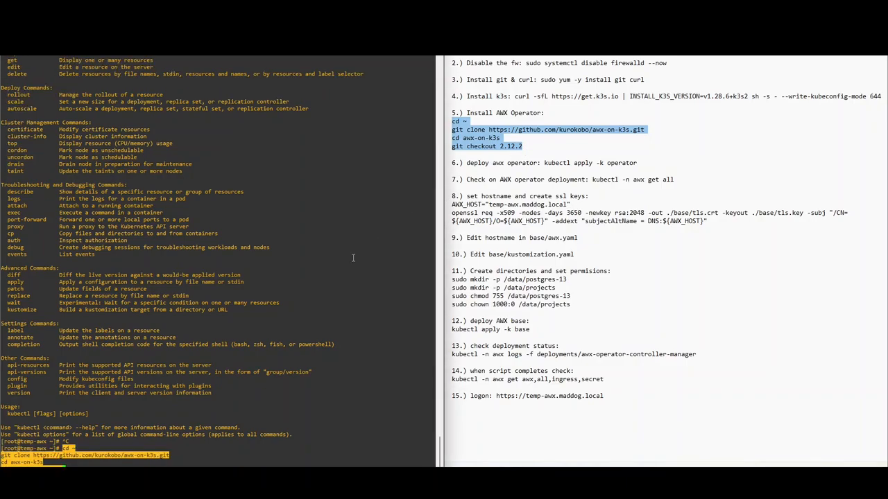
# Run the pasted awx-on-k3s clone and 2.12.2 checkout commands.
pyautogui.press('Return')
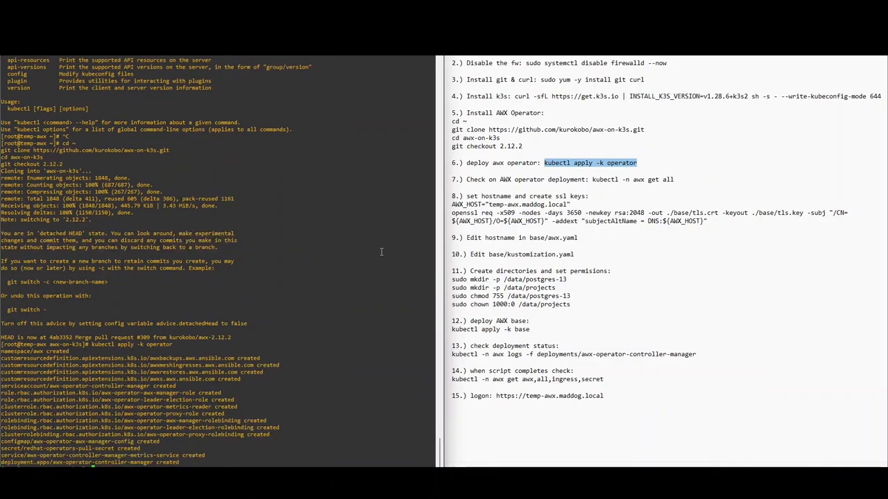
pyautogui.moveTo(546, 208)
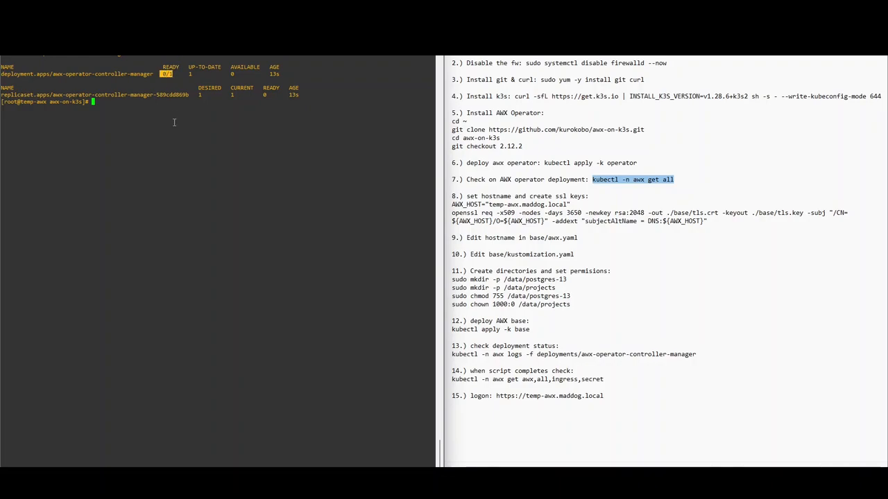
# Rerun 'kubectl -n awx get all' to refresh the operator deployment status.
pyautogui.write('kubectl -n awx get all')
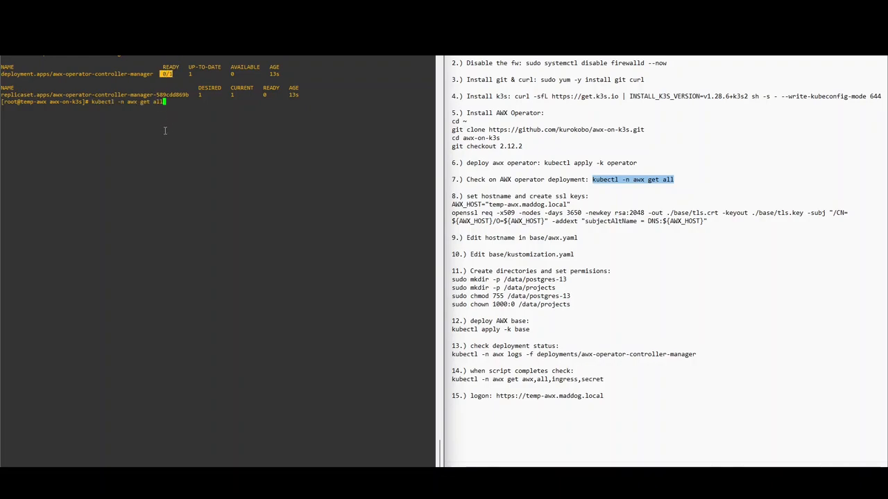
pyautogui.press('Return')
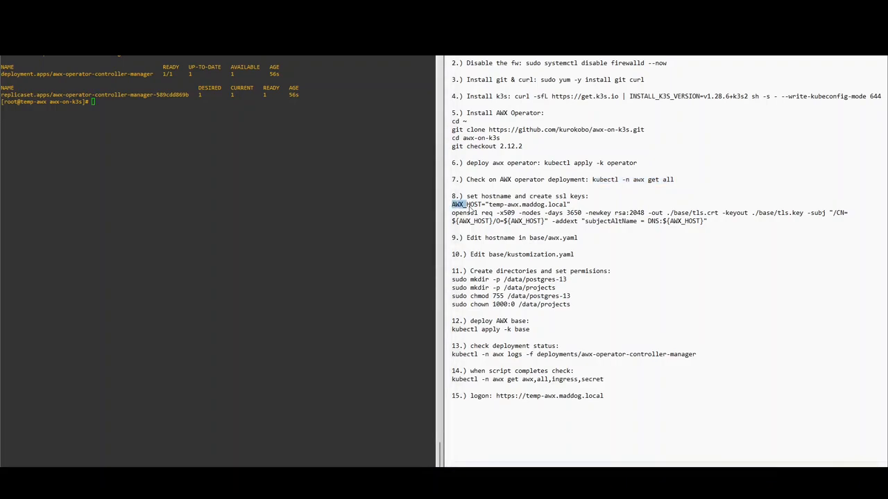
# Set AWX_HOST to temp-awx.maddog.local and generate the self-signed TLS certificate and key.
pyautogui.moveTo(451, 205); pyautogui.dragTo(611, 213)
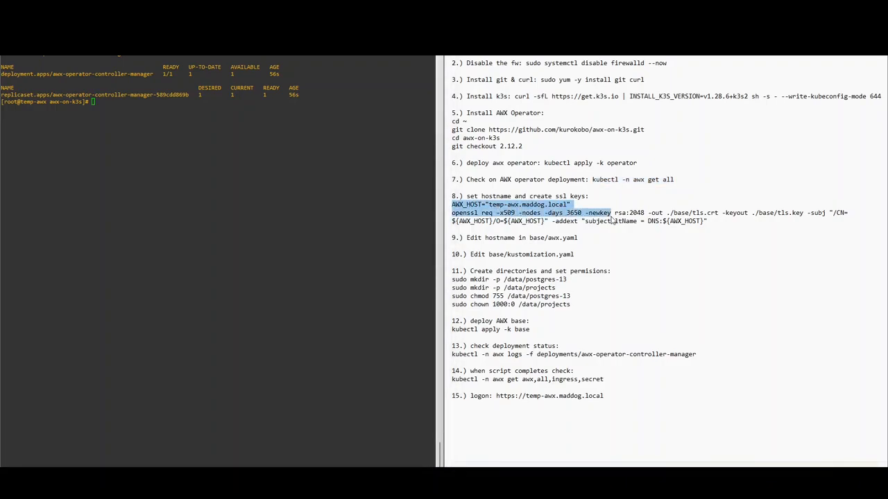
pyautogui.moveTo(589, 213); pyautogui.dragTo(708, 221)
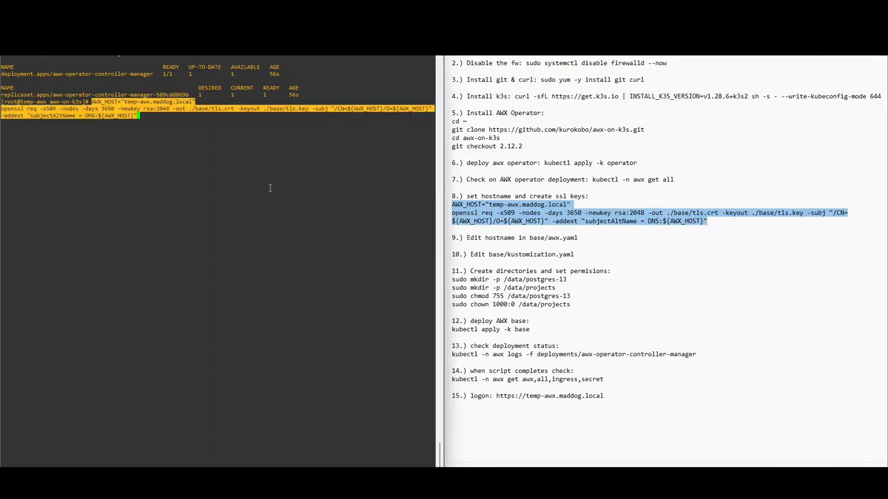
pyautogui.press('Return')
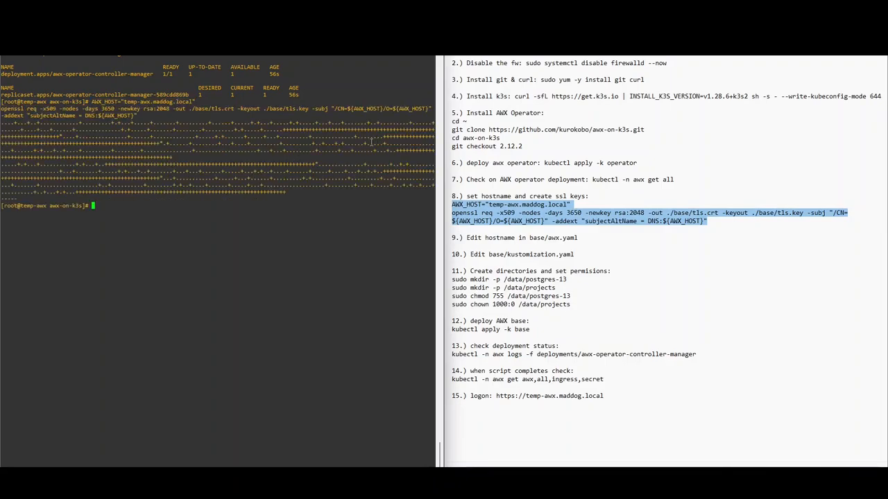
pyautogui.write('vi')
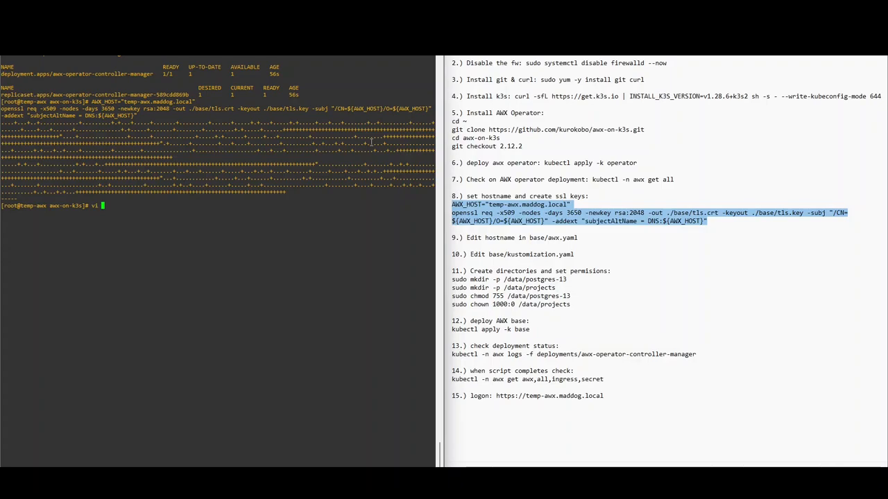
# Open base/awx.yaml in vi and enter temp-awx.maddog.local as the ingress hostname.
pyautogui.write('base/awx.yaml')
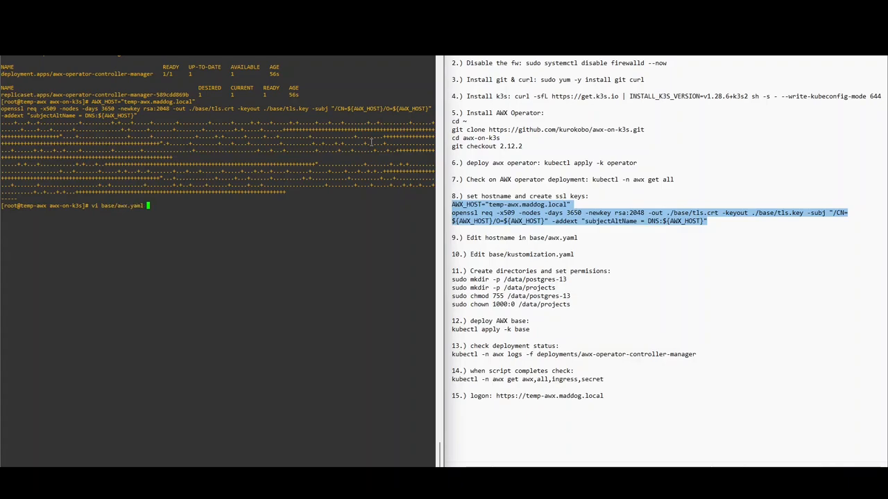
pyautogui.press('Return')
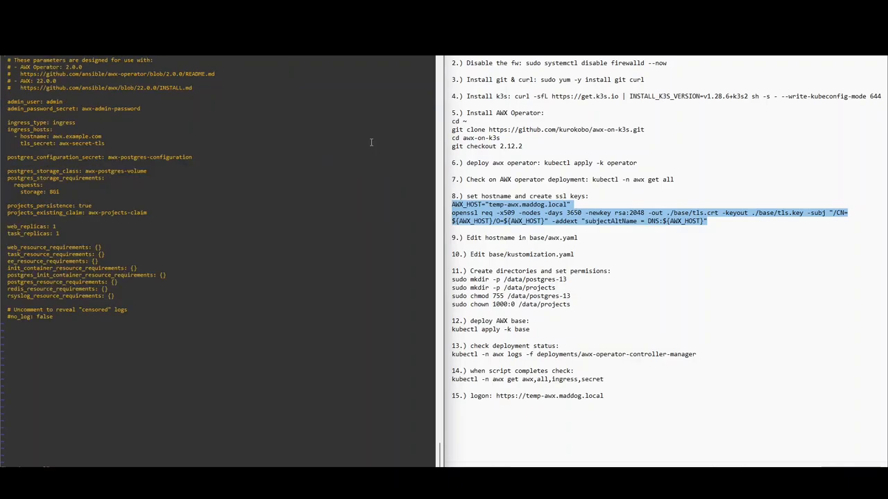
pyautogui.moveTo(364, 144)
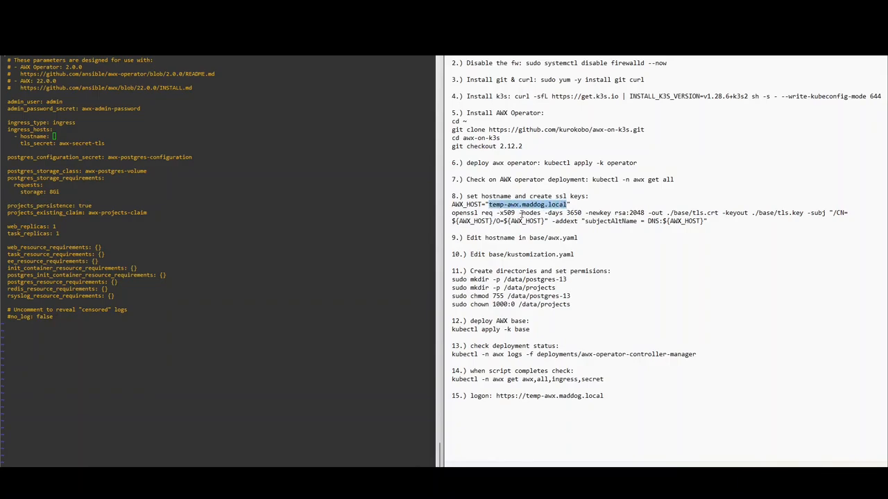
pyautogui.write('temp-awx.maddog.local')
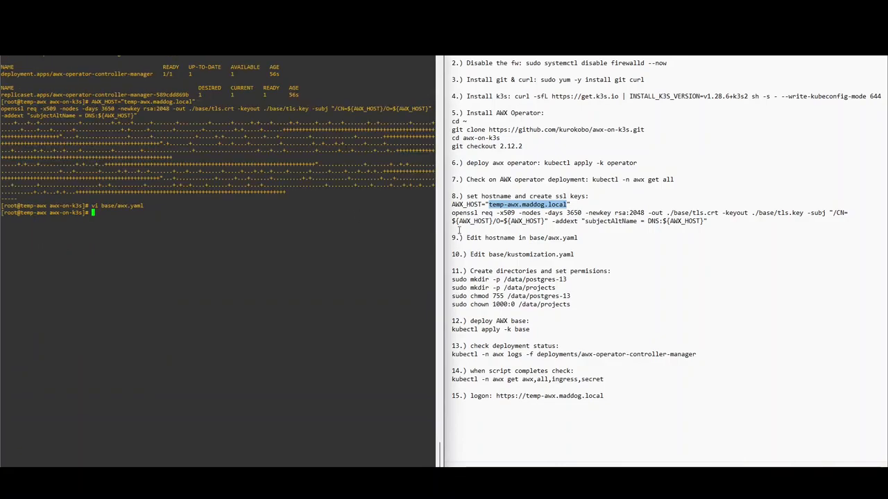
pyautogui.moveTo(358, 257)
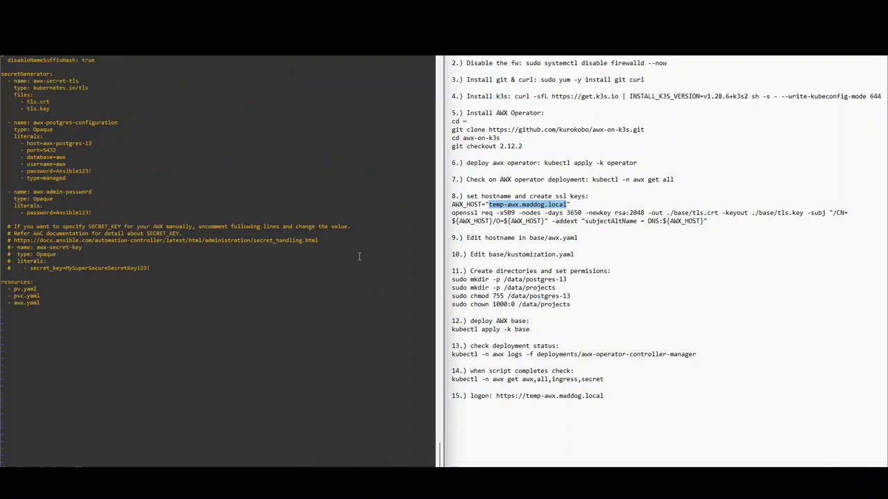
pyautogui.moveTo(92, 169)
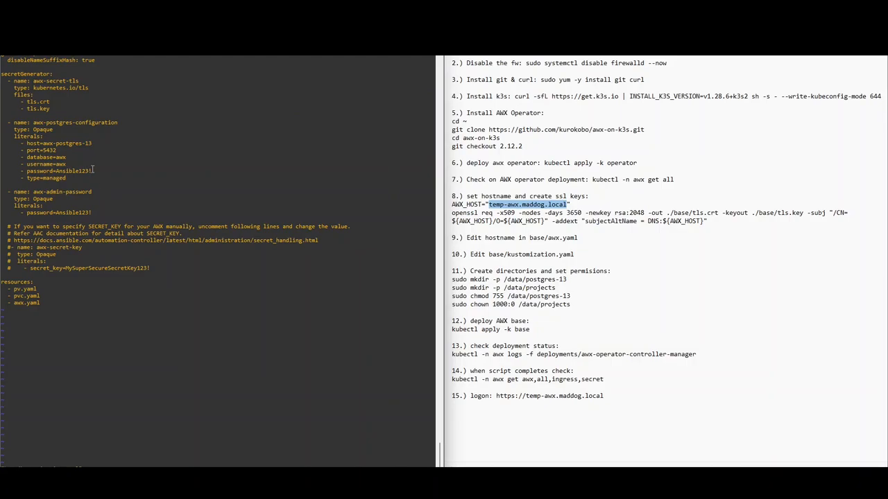
pyautogui.click(59, 170)
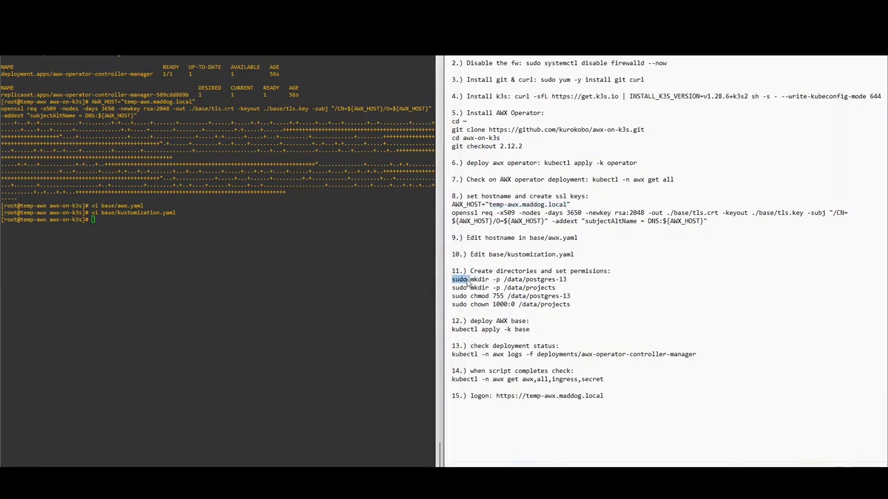
# Create and permission the postgres-13 and projects directories, then run kubectl apply -k base.
pyautogui.moveTo(452, 279); pyautogui.dragTo(570, 305)
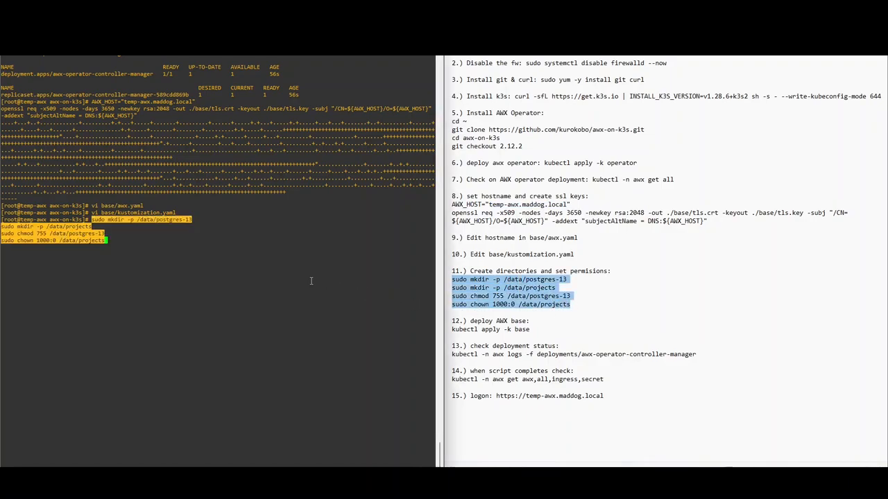
pyautogui.press('Return')
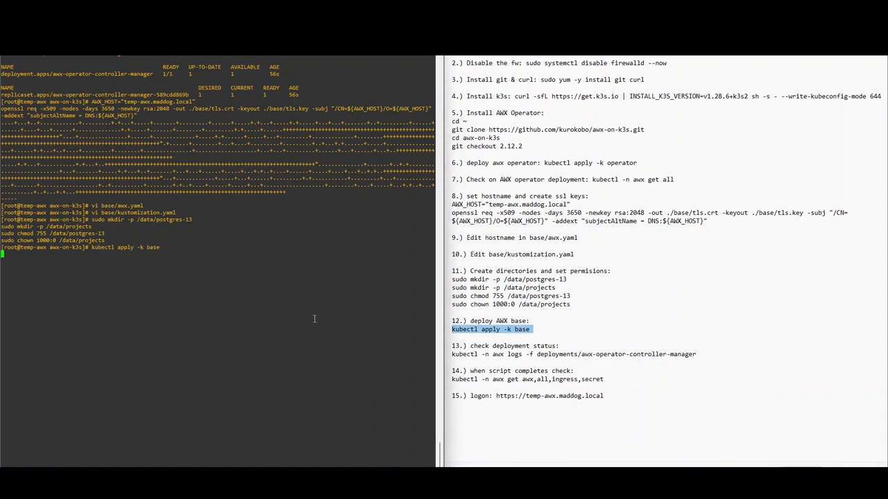
pyautogui.press('Return')
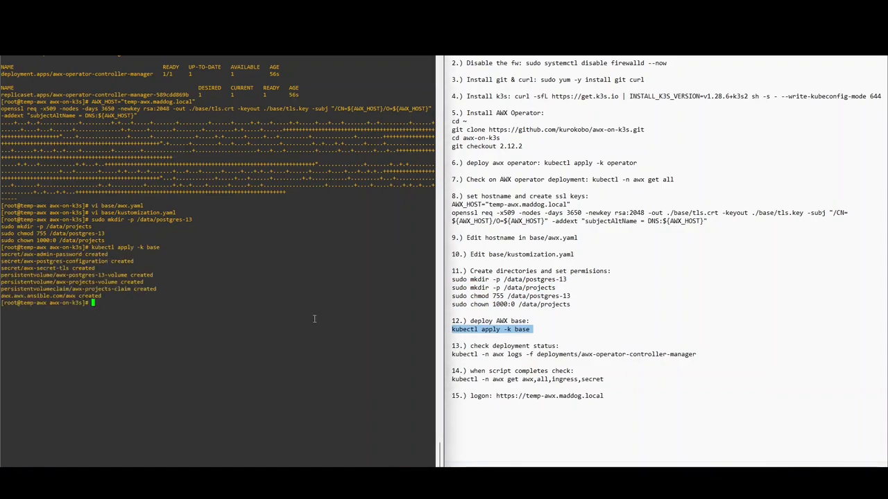
pyautogui.moveTo(322, 317)
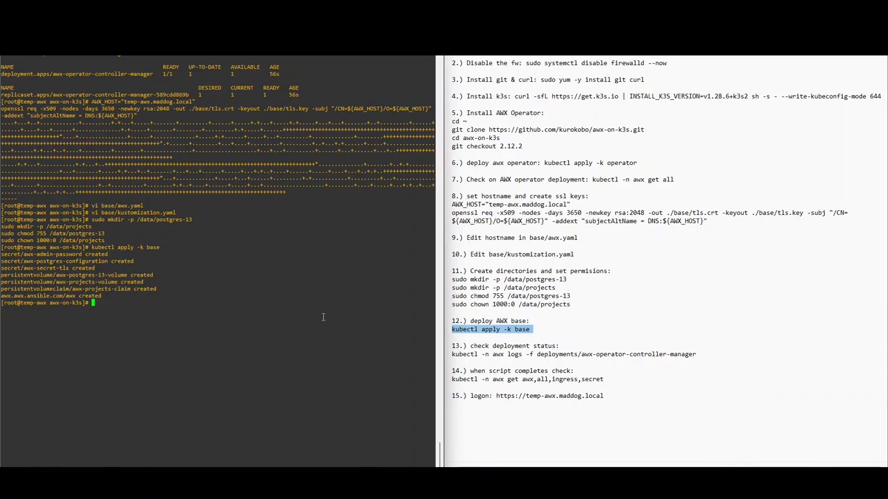
pyautogui.moveTo(433, 356)
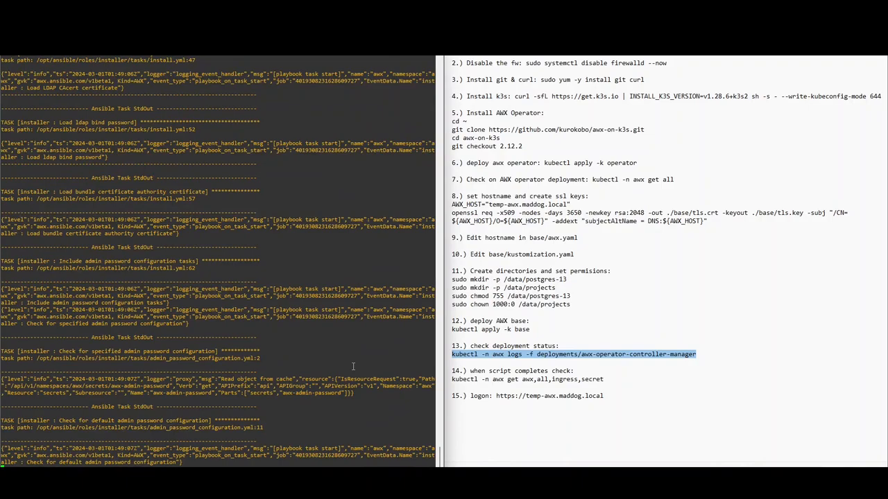
# Scroll through the AWX operator logs to the play recap showing 85 ok, 0 failed.
pyautogui.scroll(-3)
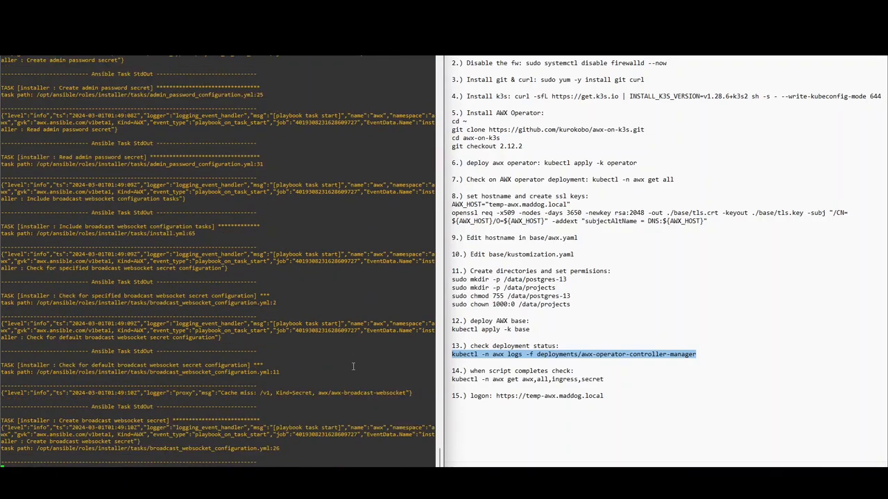
pyautogui.scroll(-3)
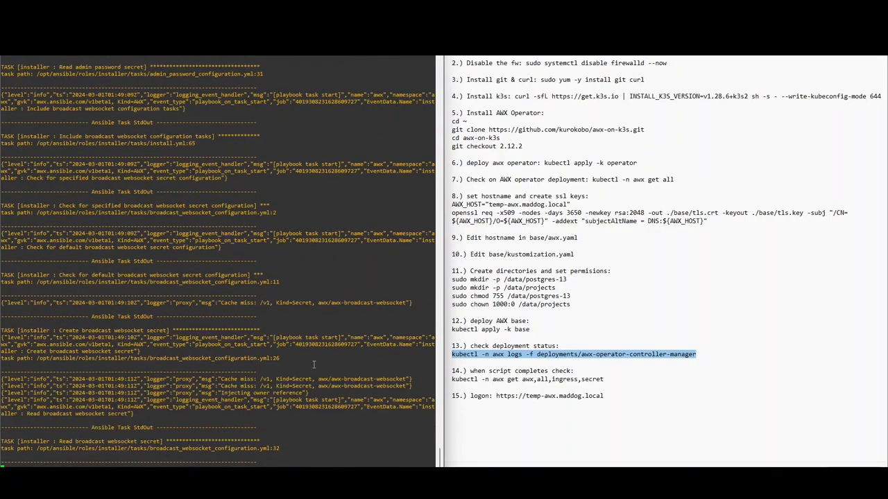
pyautogui.scroll(-3)
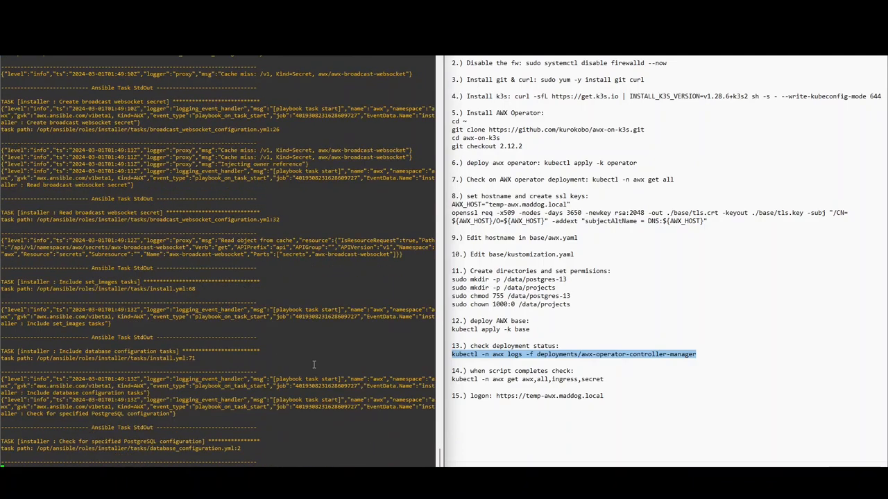
pyautogui.scroll(-3)
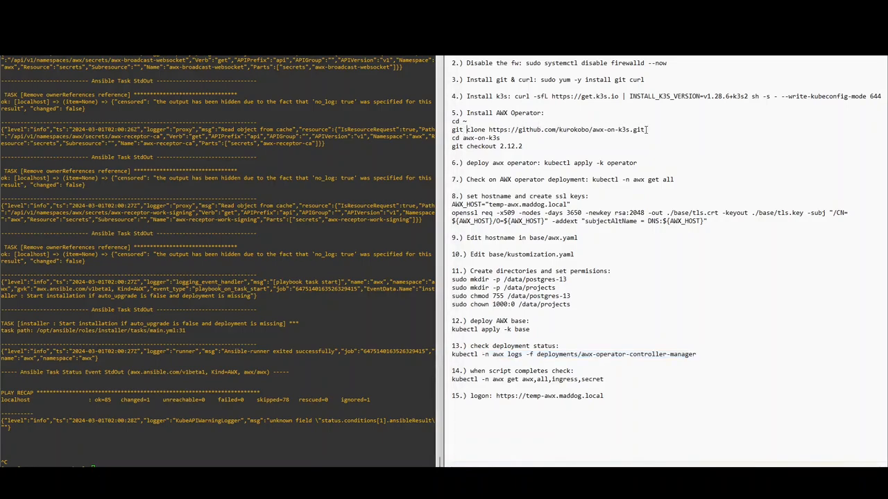
# Copy the kubectl -n awx get awx,all,ingress,secret command from the notes.
pyautogui.doubleClick(566, 130)
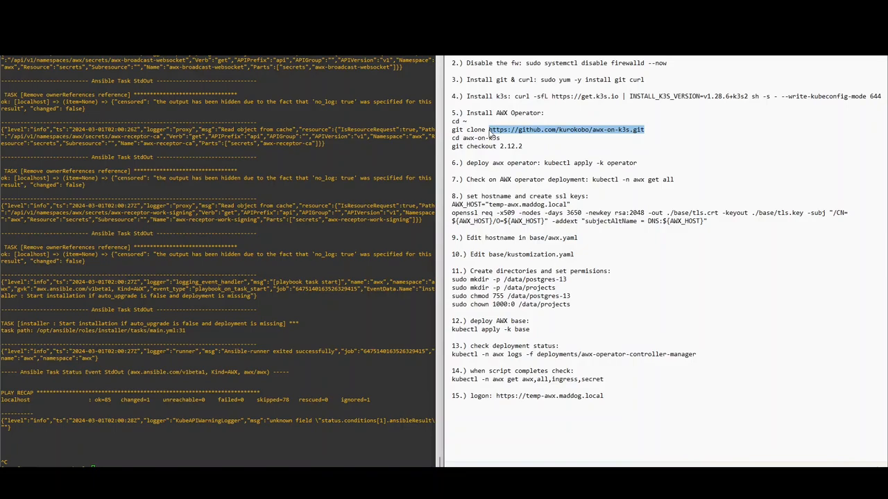
pyautogui.moveTo(541, 276)
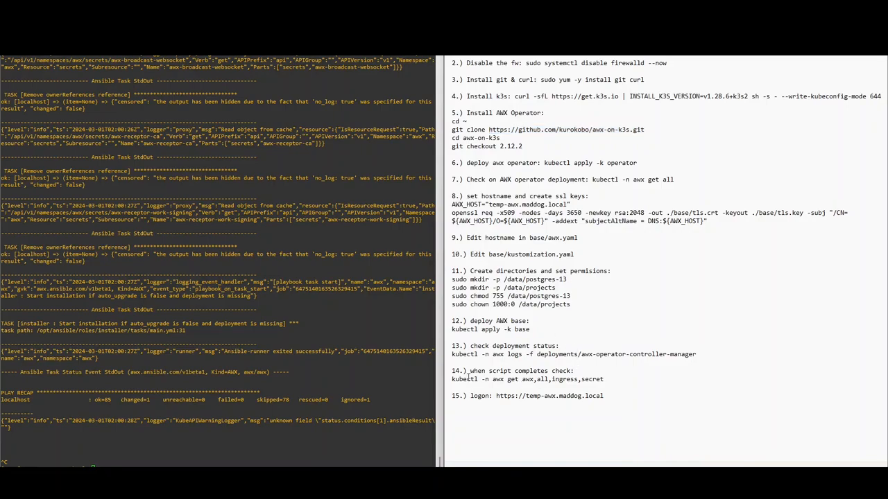
pyautogui.doubleClick(527, 379)
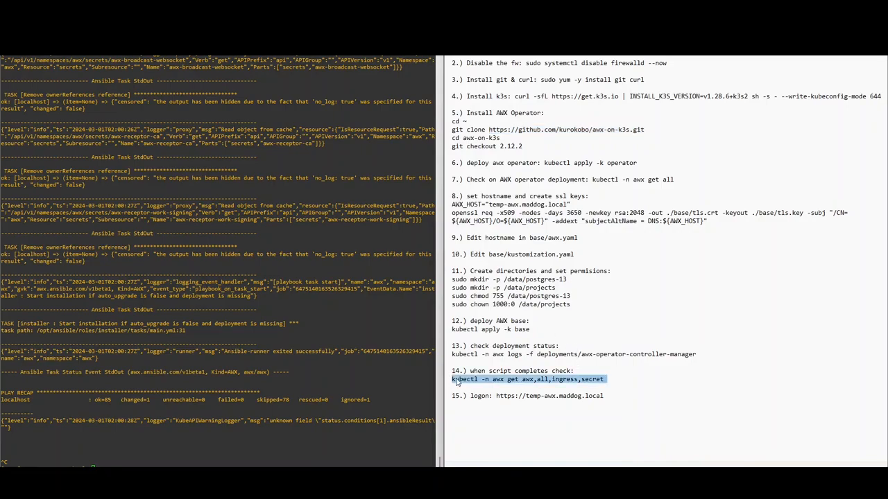
pyautogui.rightClick(527, 379)
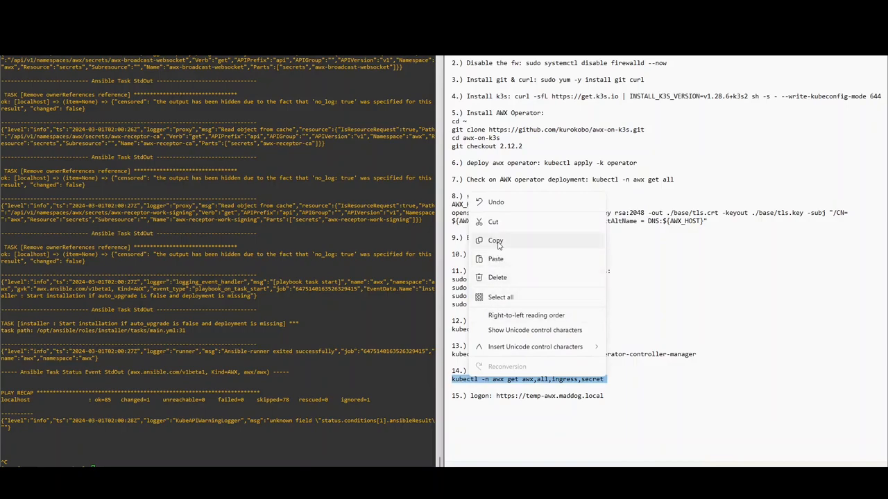
pyautogui.click(495, 240)
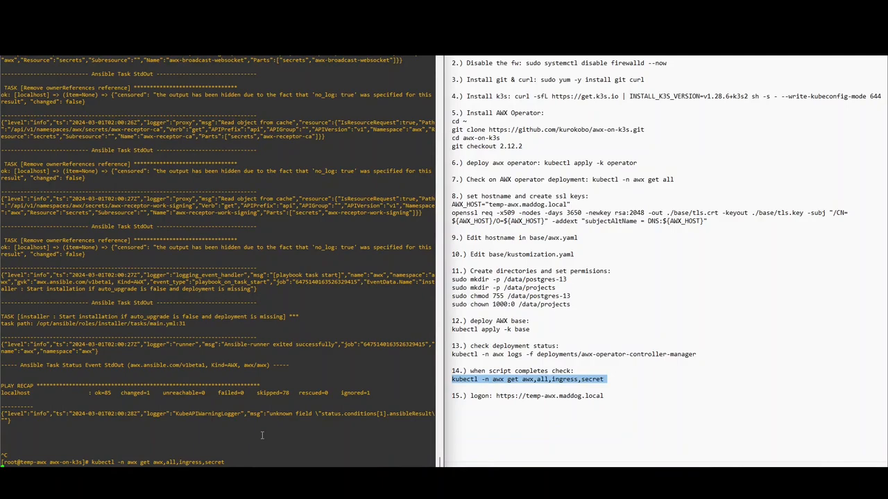
# Run the awx,all,ingress,secret check, then select the temp-awx.maddog.local address in the notes.
pyautogui.press('Return')
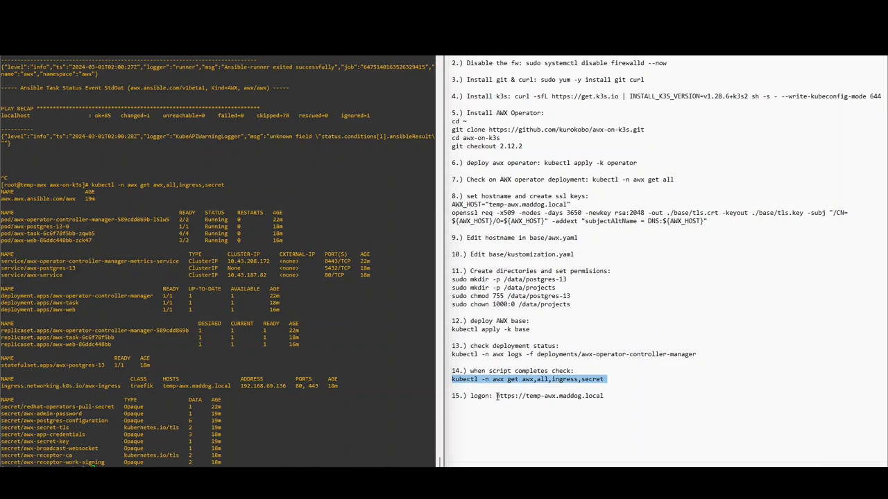
pyautogui.doubleClick(534, 396)
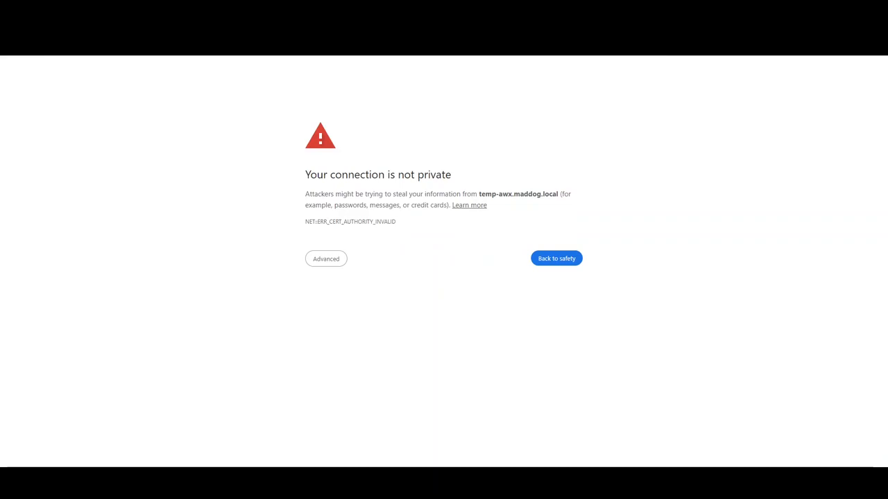
# Proceed past the privacy warning to temp-awx.maddog.local via Advanced.
pyautogui.click(325, 258)
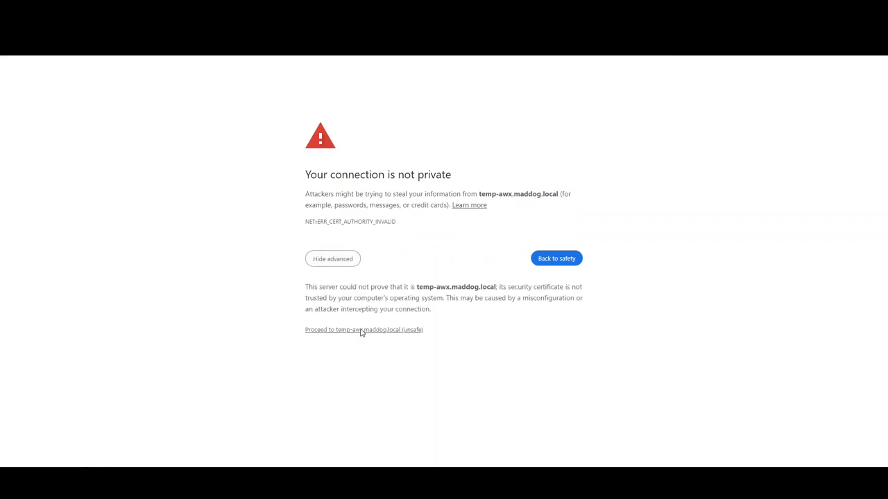
pyautogui.click(340, 329)
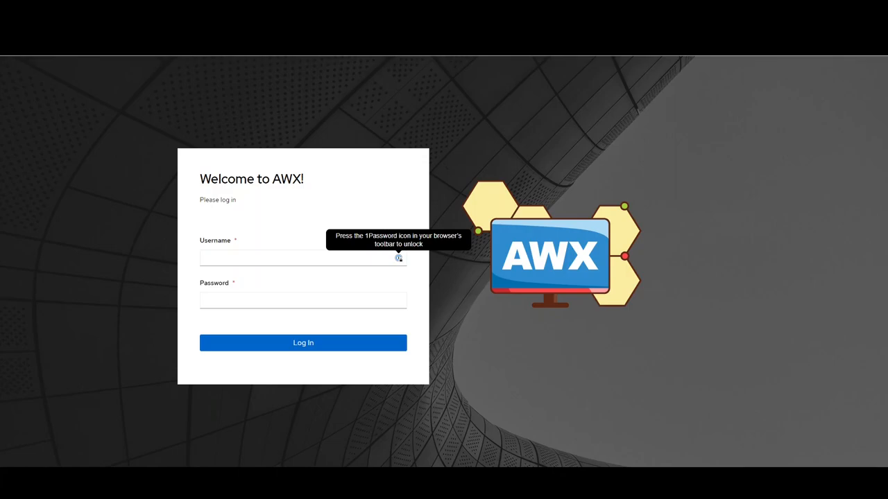
pyautogui.moveTo(107, 88)
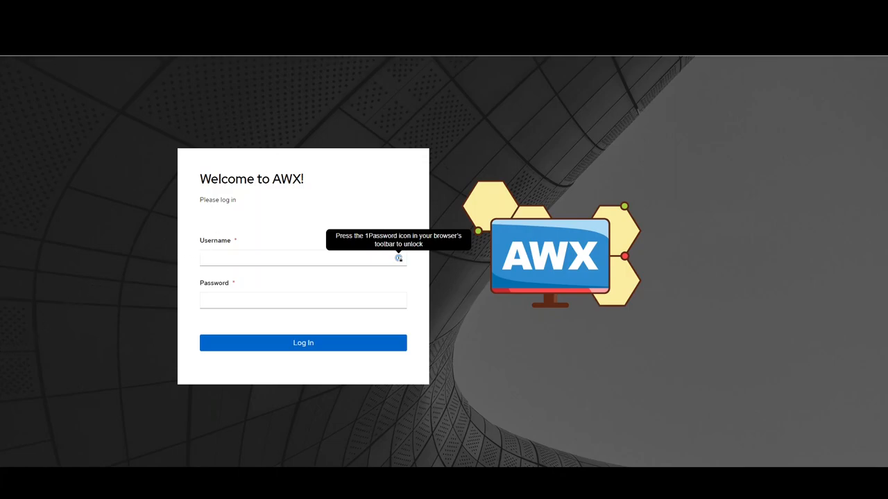
# Enter admin credentials, and after the rejected first try, log in successfully.
pyautogui.click(303, 258)
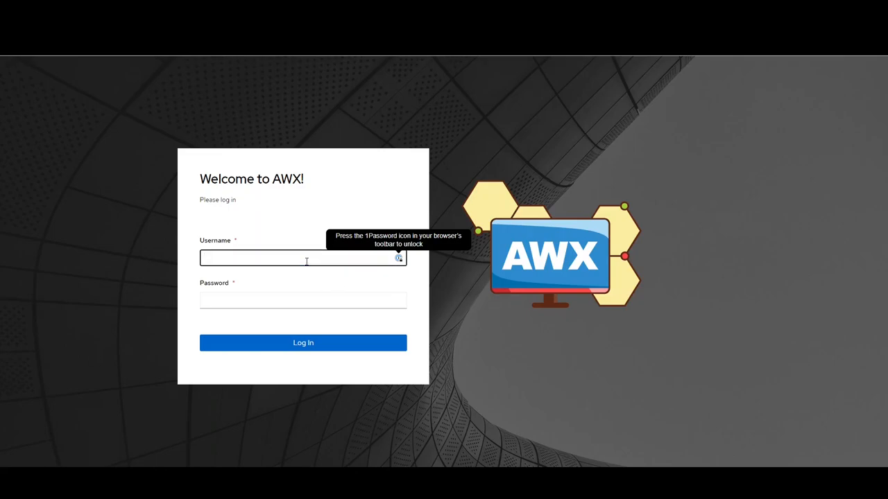
pyautogui.write('admin')
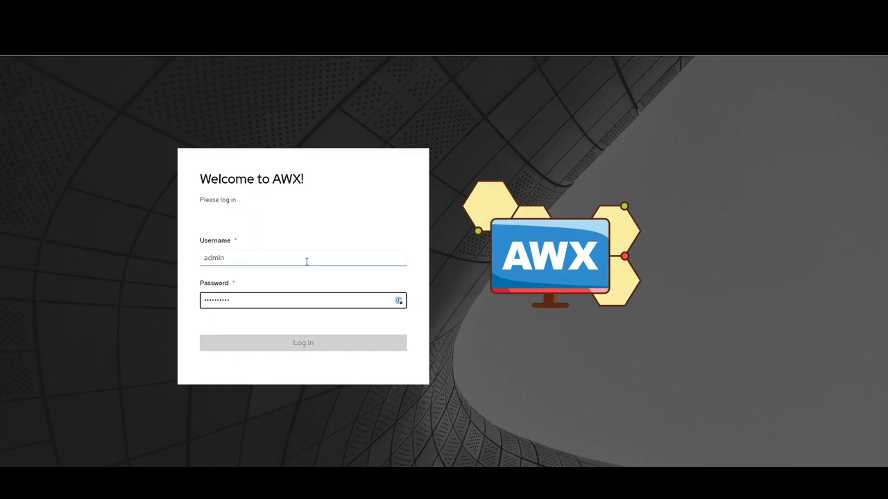
pyautogui.click(303, 343)
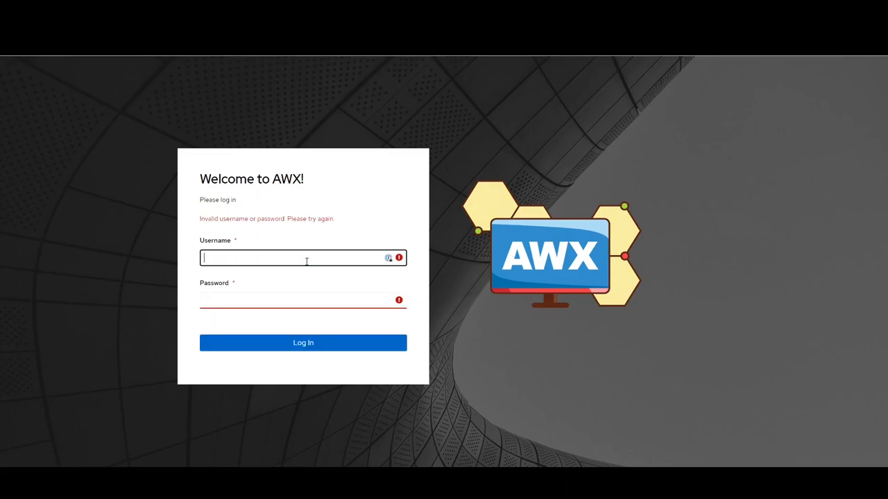
pyautogui.moveTo(51, 369)
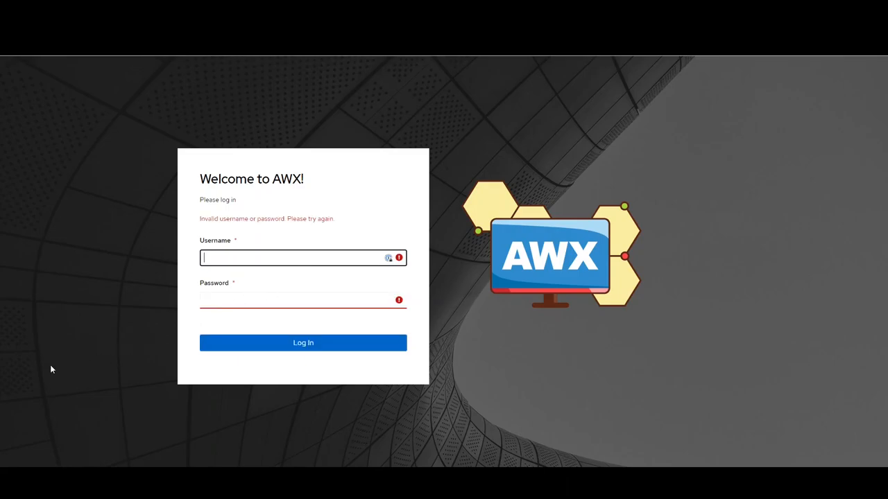
pyautogui.write('admin')
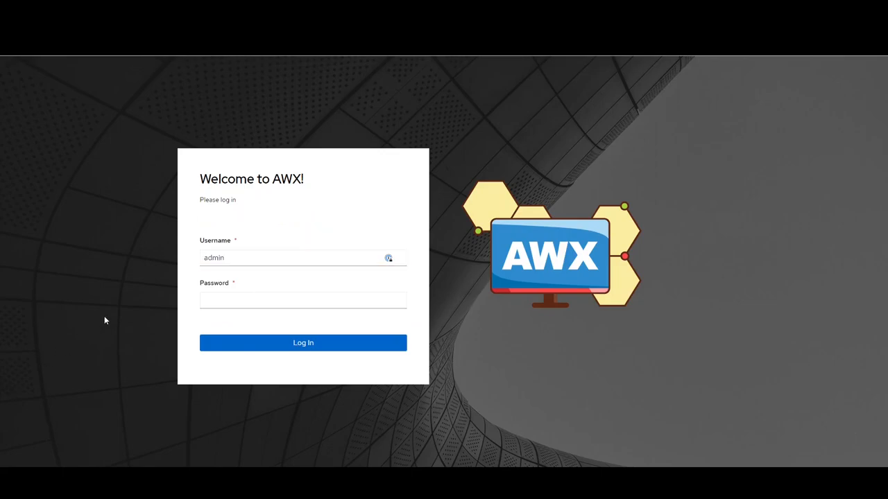
pyautogui.click(303, 300)
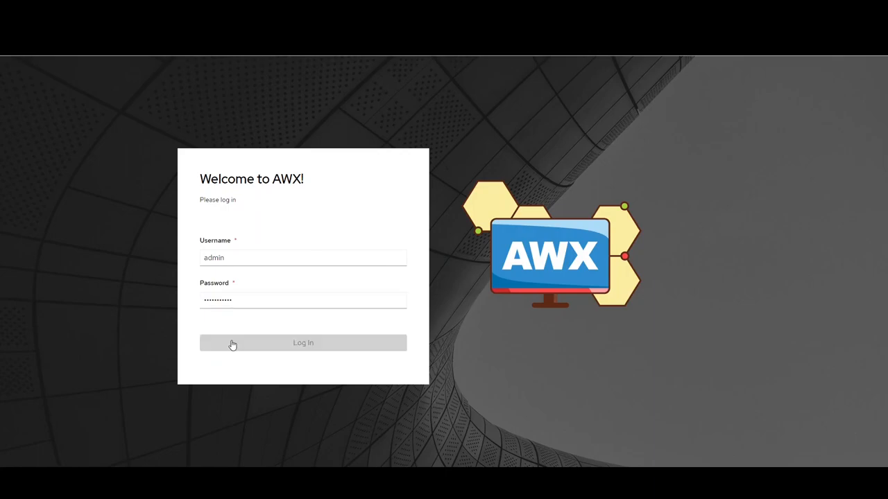
pyautogui.click(303, 343)
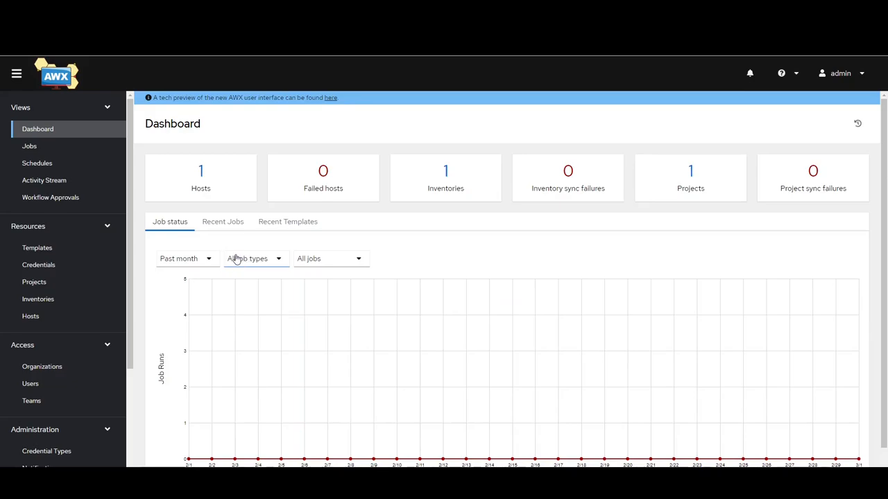
pyautogui.moveTo(234, 255)
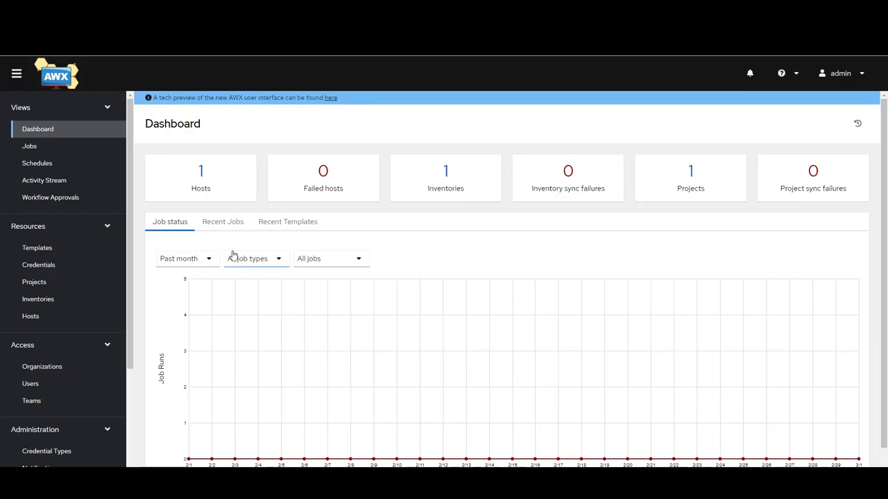
# Open Templates under Resources to see the Demo Job Template.
pyautogui.click(36, 248)
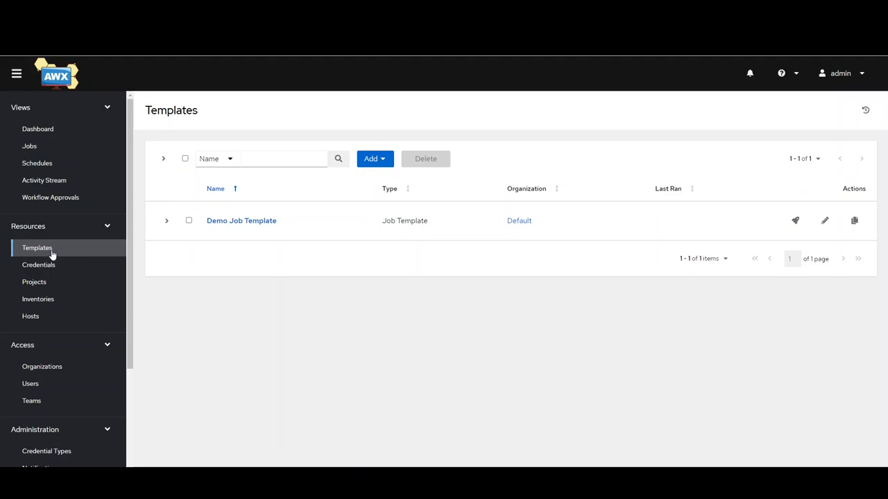
pyautogui.moveTo(38, 265)
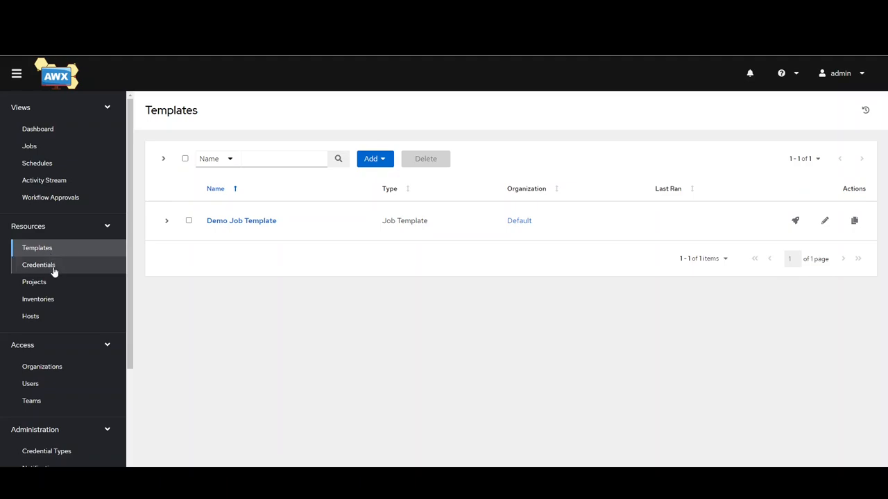
# View the Credentials list, then open Projects showing the synced Demo Project.
pyautogui.click(38, 265)
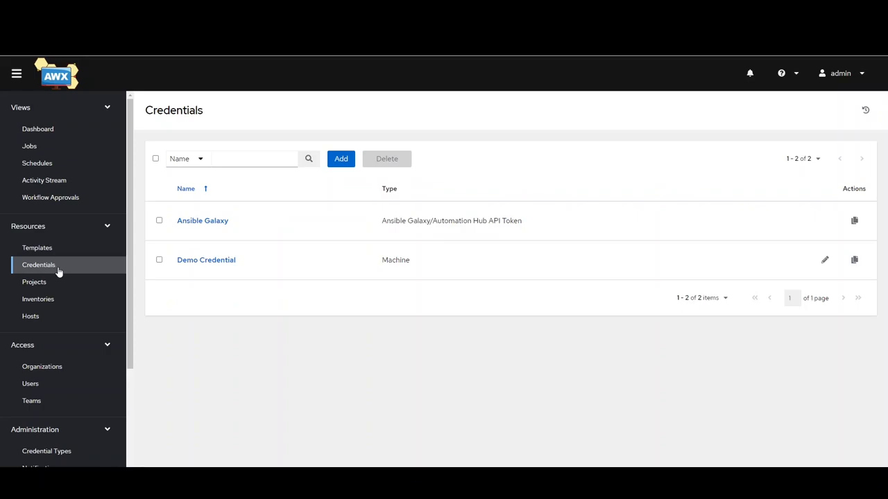
pyautogui.moveTo(34, 282)
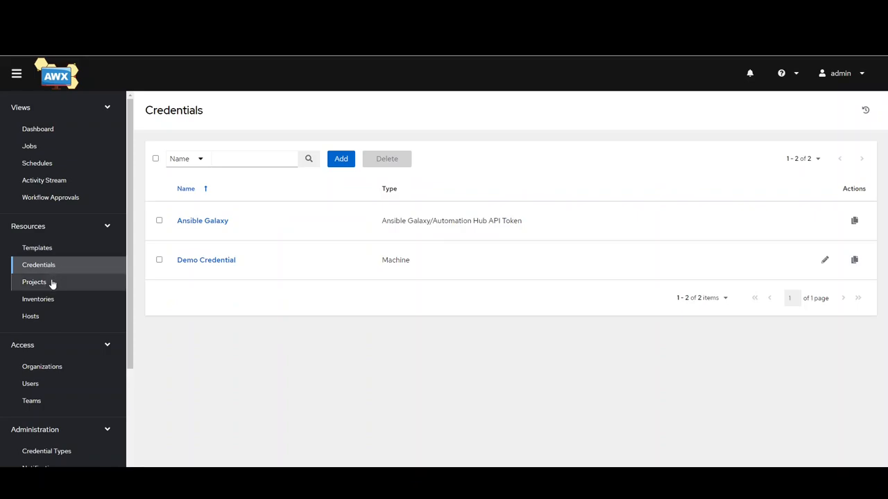
pyautogui.click(33, 282)
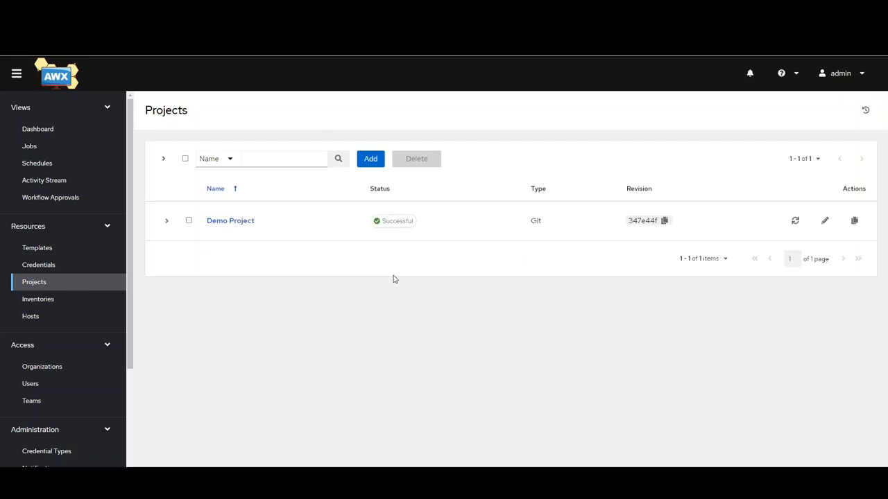
pyautogui.moveTo(513, 236)
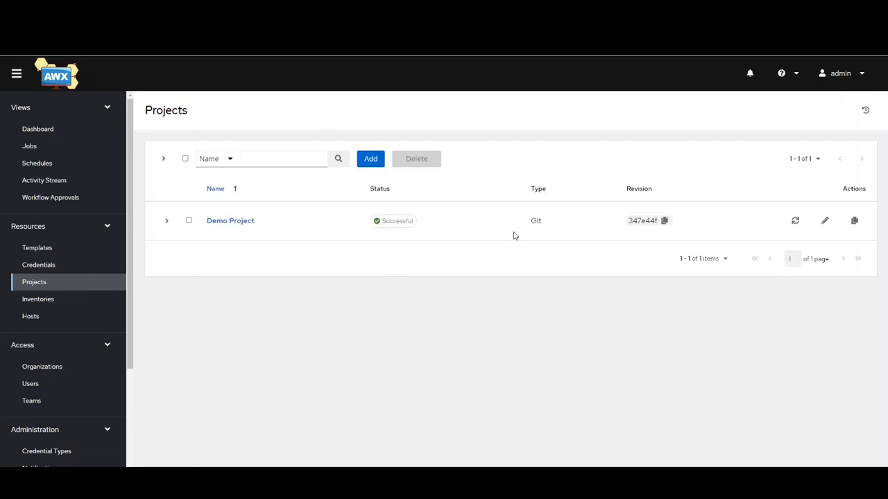
pyautogui.moveTo(550, 227)
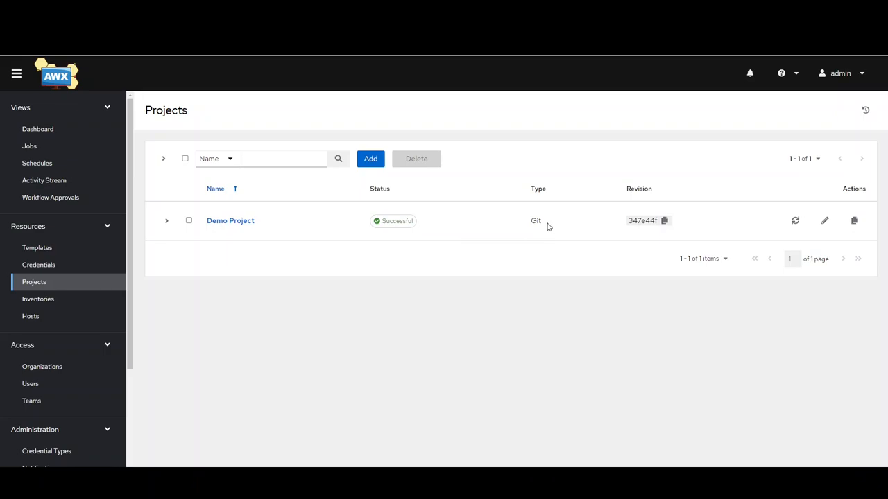
pyautogui.moveTo(546, 229)
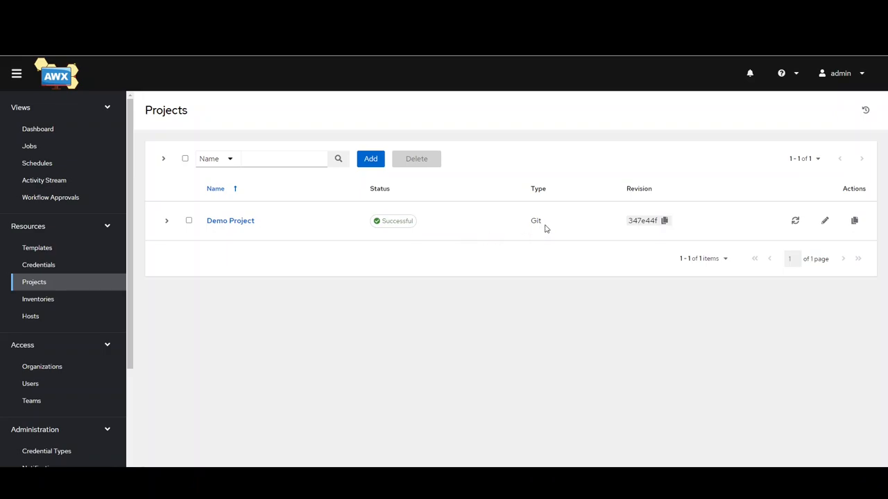
pyautogui.moveTo(330, 305)
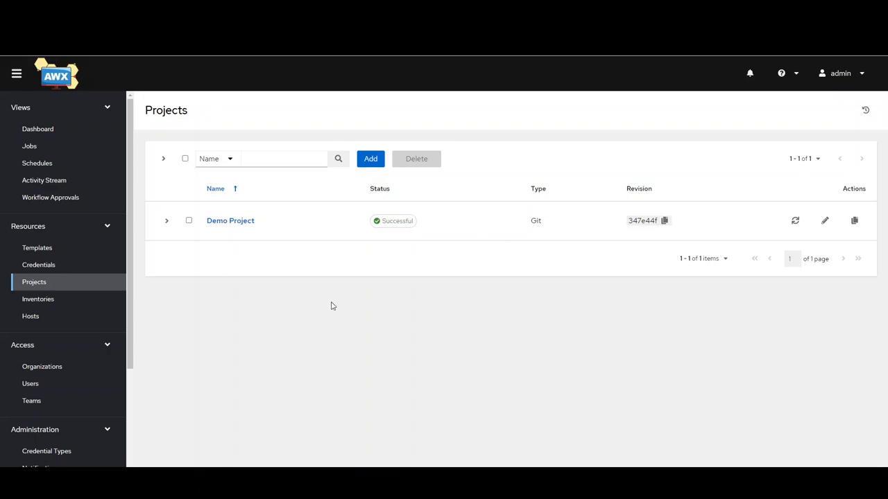
# View Inventories, check the Hosts list with localhost, then return to Inventories.
pyautogui.click(37, 299)
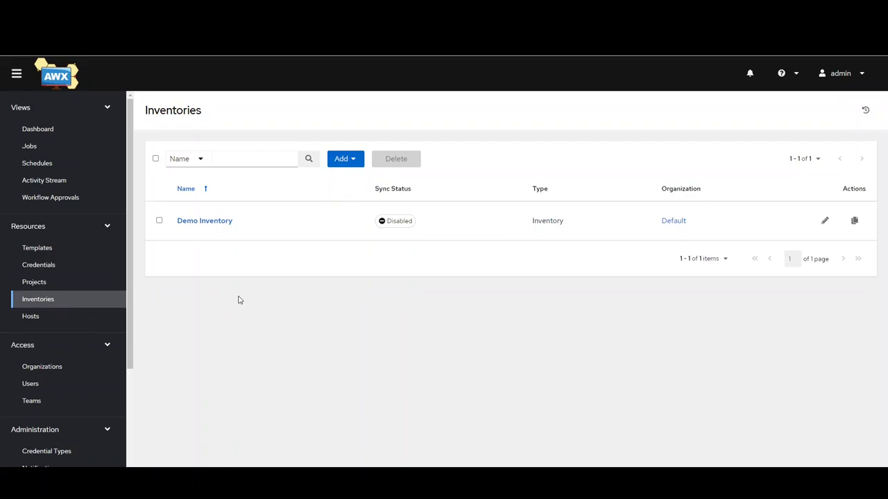
pyautogui.moveTo(277, 286)
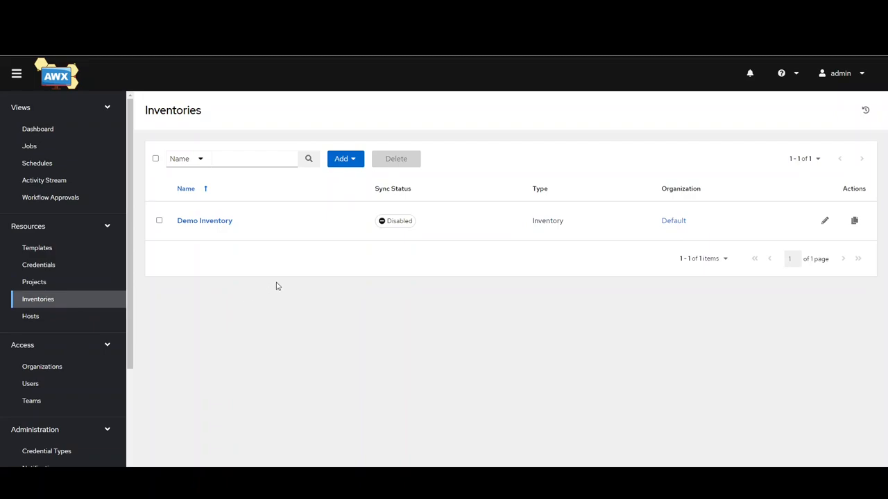
pyautogui.moveTo(224, 232)
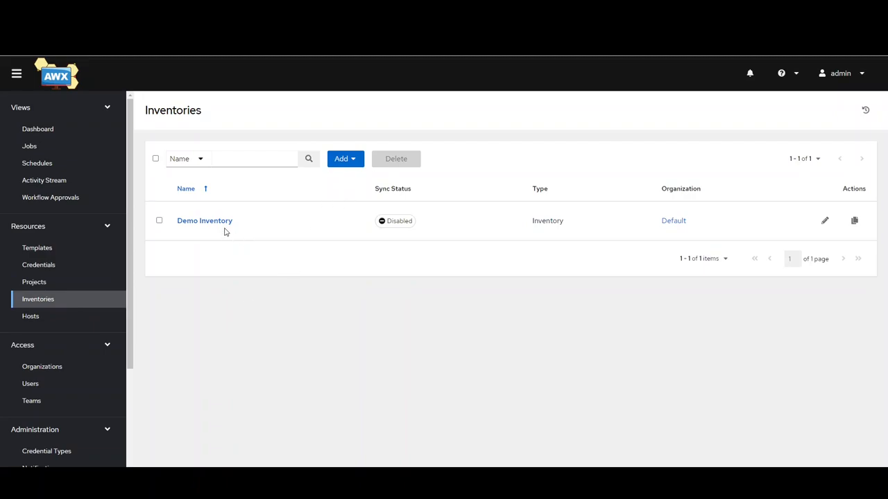
pyautogui.moveTo(233, 259)
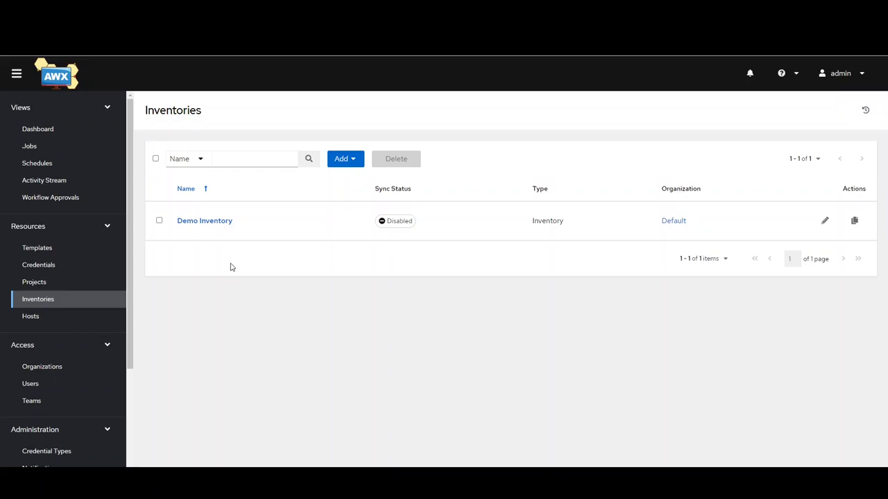
pyautogui.moveTo(114, 330)
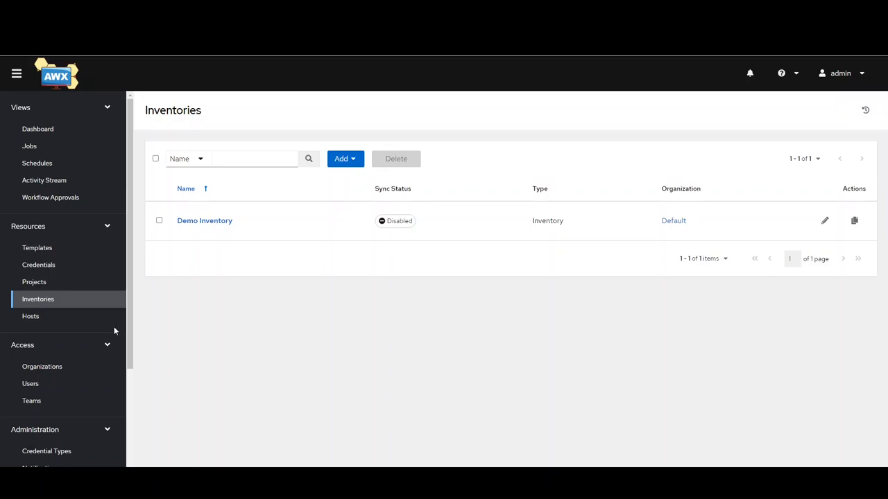
pyautogui.click(31, 316)
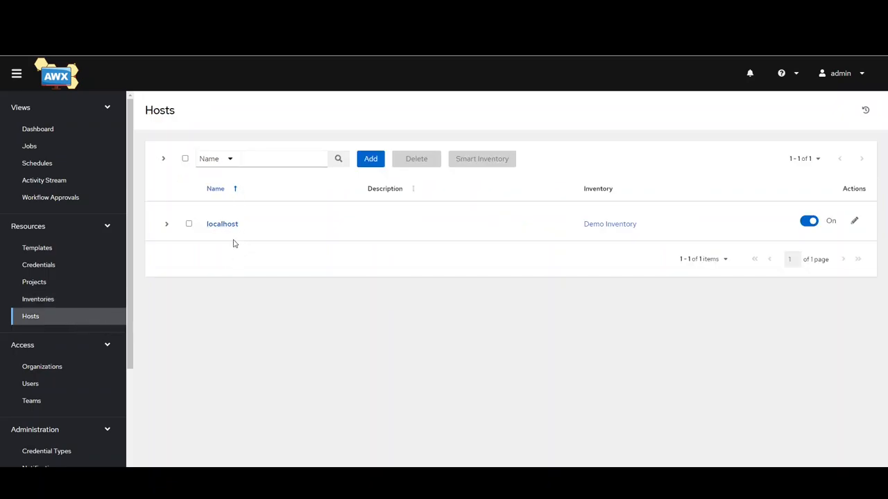
pyautogui.click(39, 299)
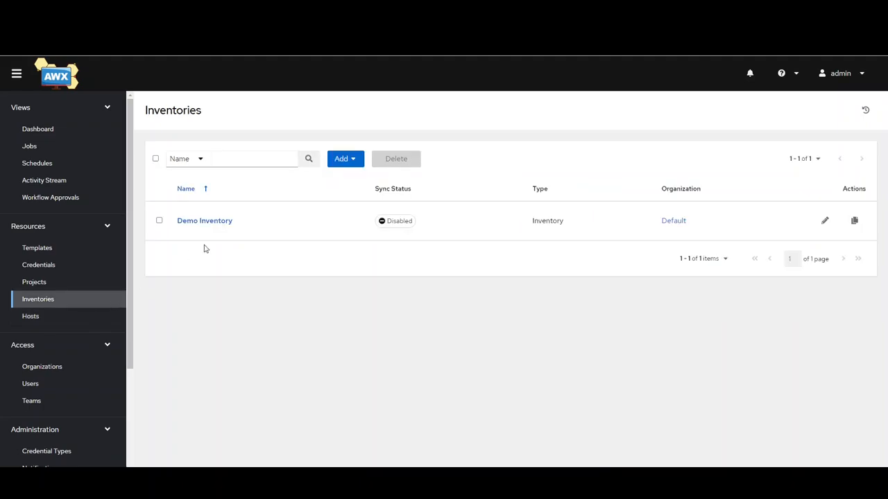
pyautogui.moveTo(59, 226)
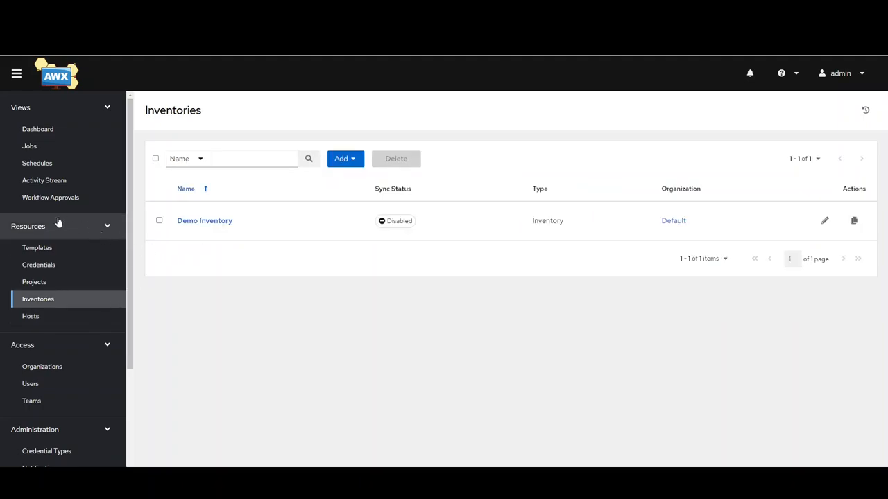
# Browse Organizations (Default), Users (admin), then Teams showing no teams.
pyautogui.scroll(-3)
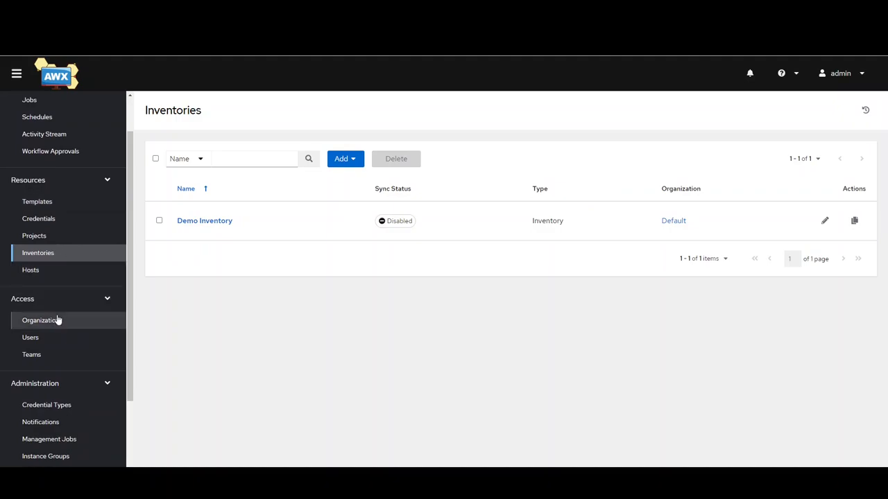
pyautogui.click(41, 319)
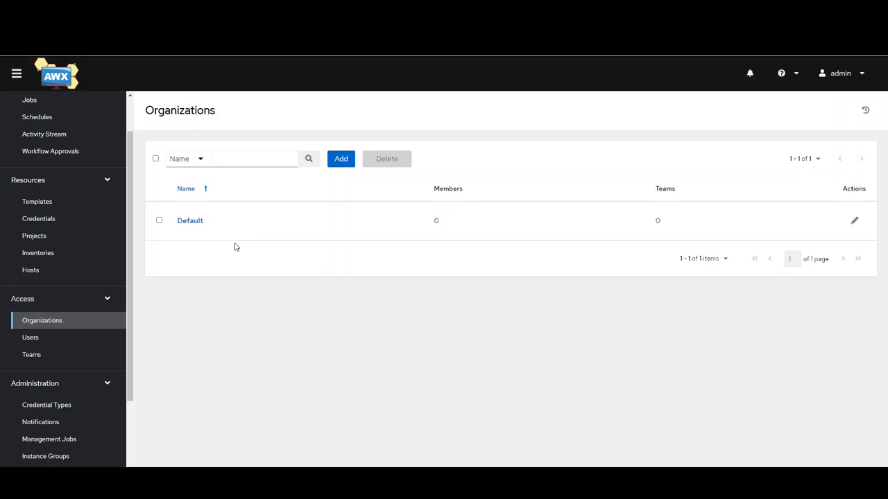
pyautogui.moveTo(45, 333)
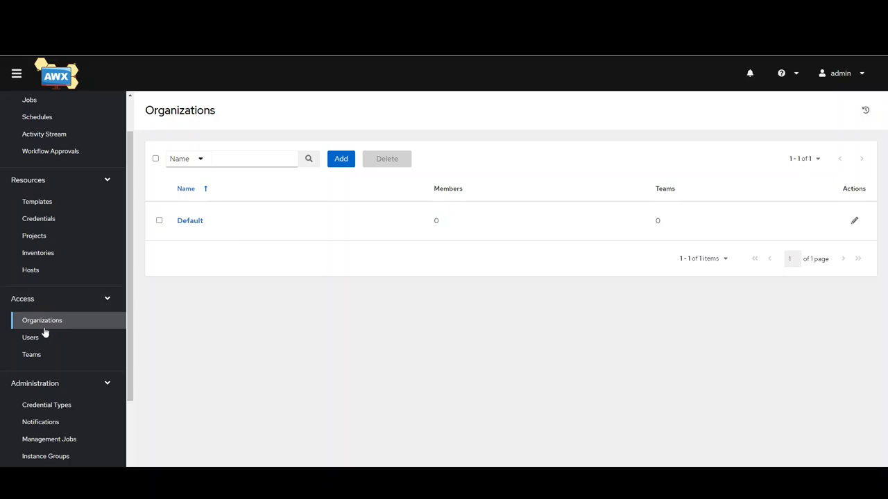
pyautogui.click(30, 337)
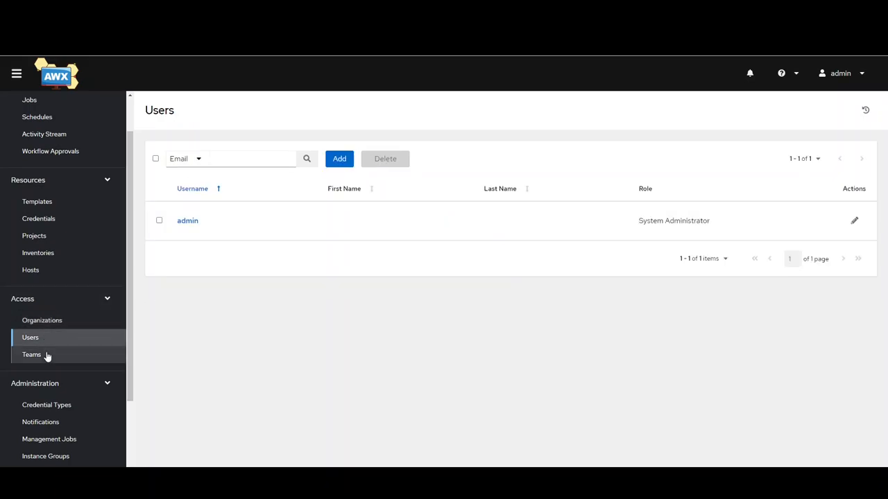
pyautogui.click(31, 355)
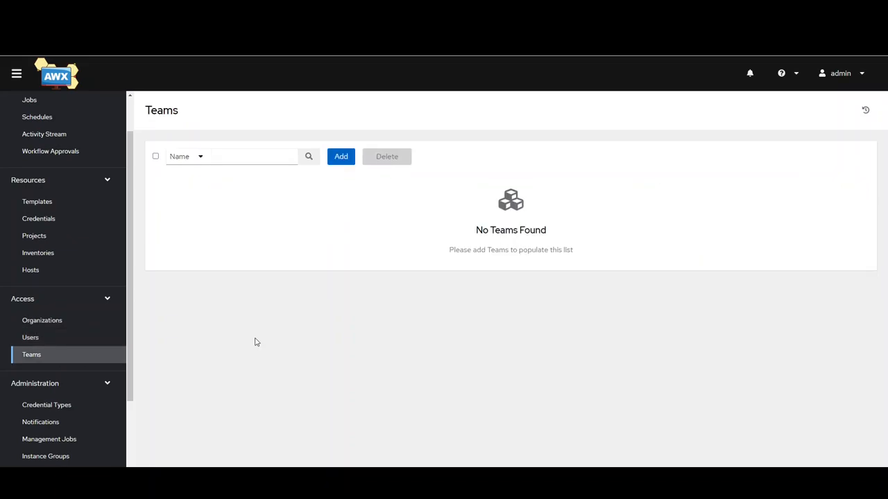
pyautogui.moveTo(136, 368)
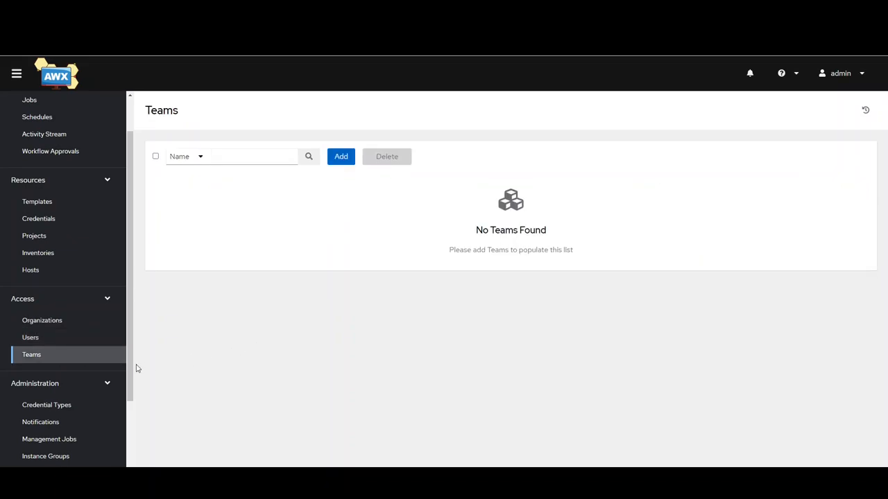
pyautogui.moveTo(47, 405)
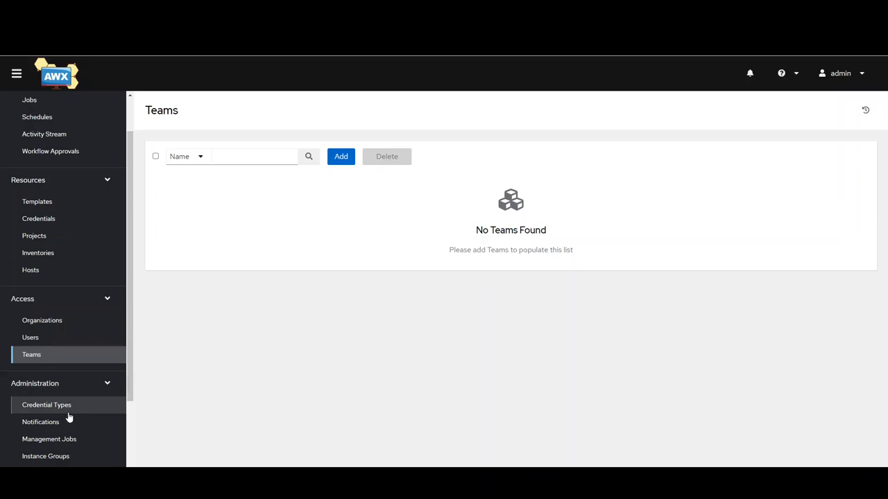
pyautogui.scroll(3)
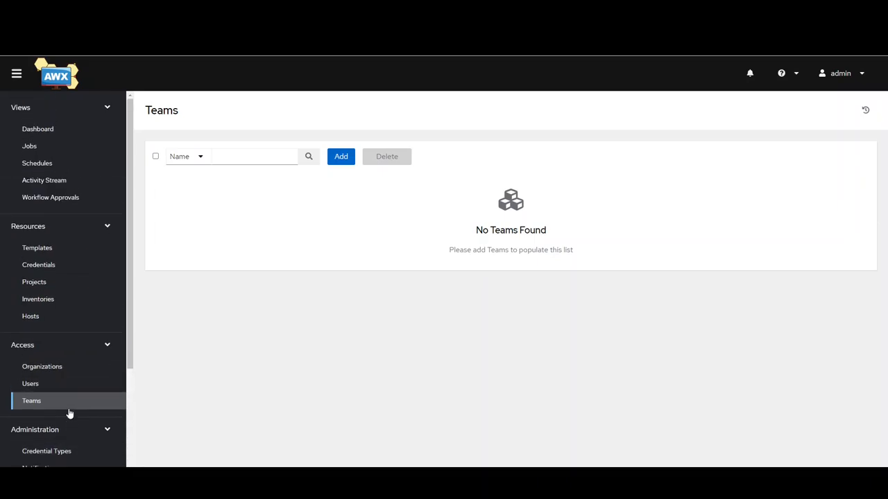
pyautogui.scroll(-3)
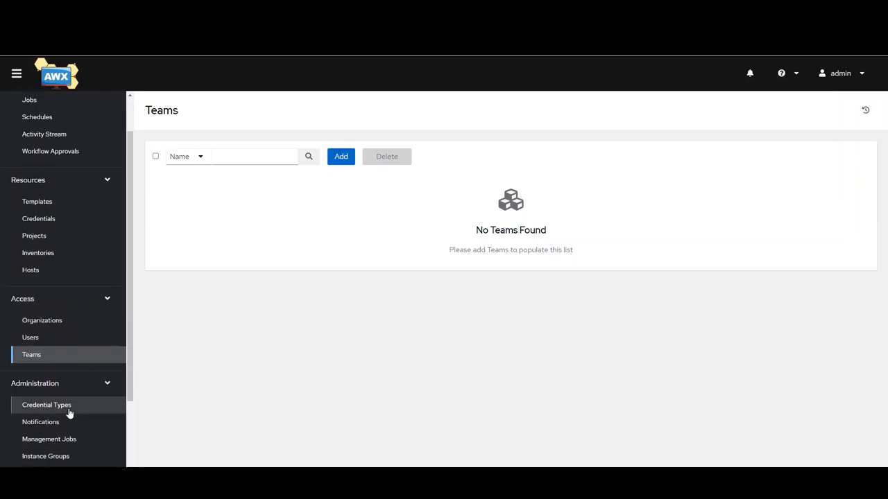
pyautogui.scroll(-3)
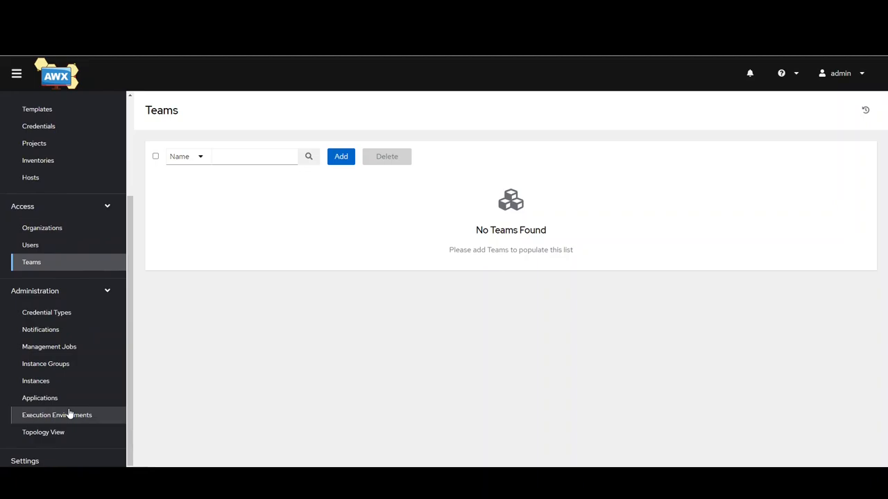
# Open Execution Environments listing AWX EE (latest) and Control Plane Execution Environment.
pyautogui.click(57, 414)
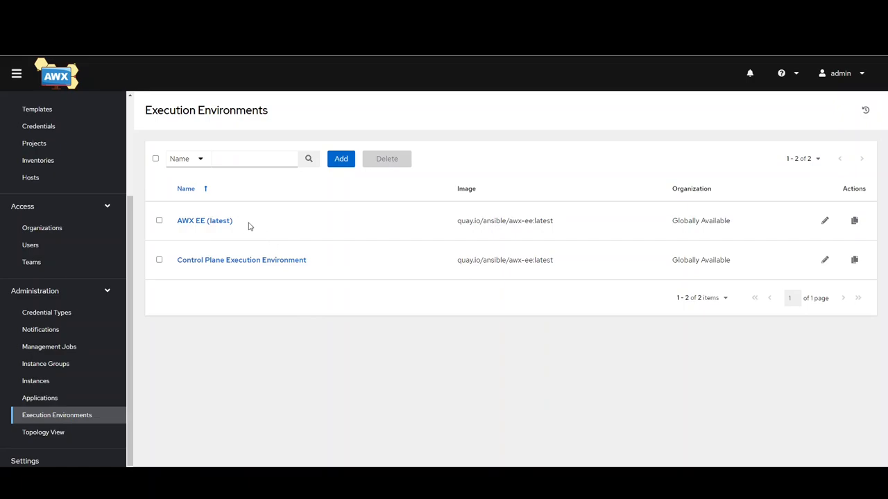
pyautogui.moveTo(225, 225)
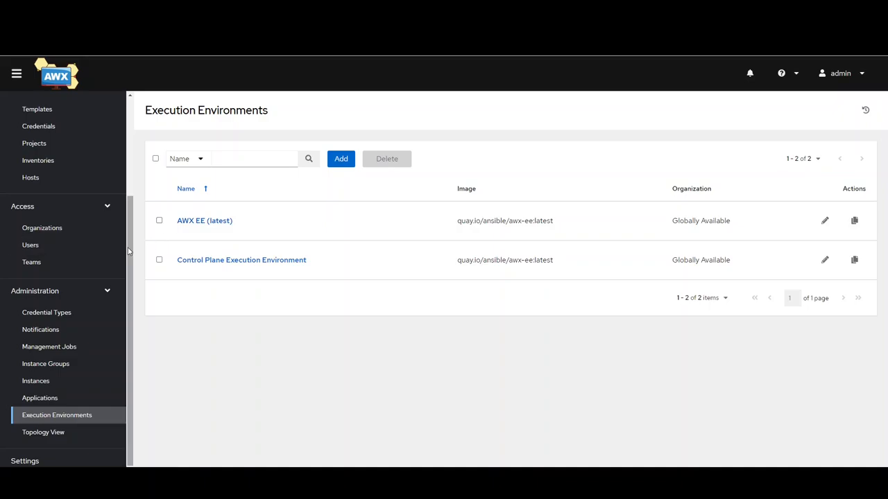
pyautogui.scroll(3)
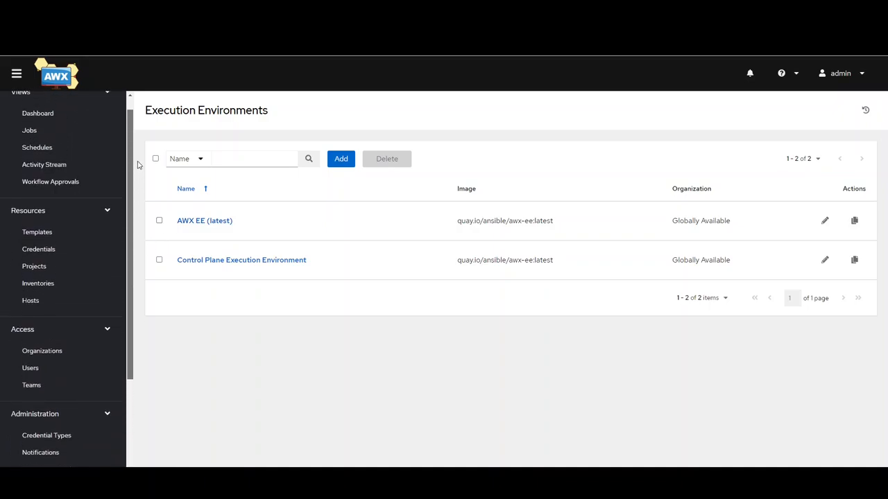